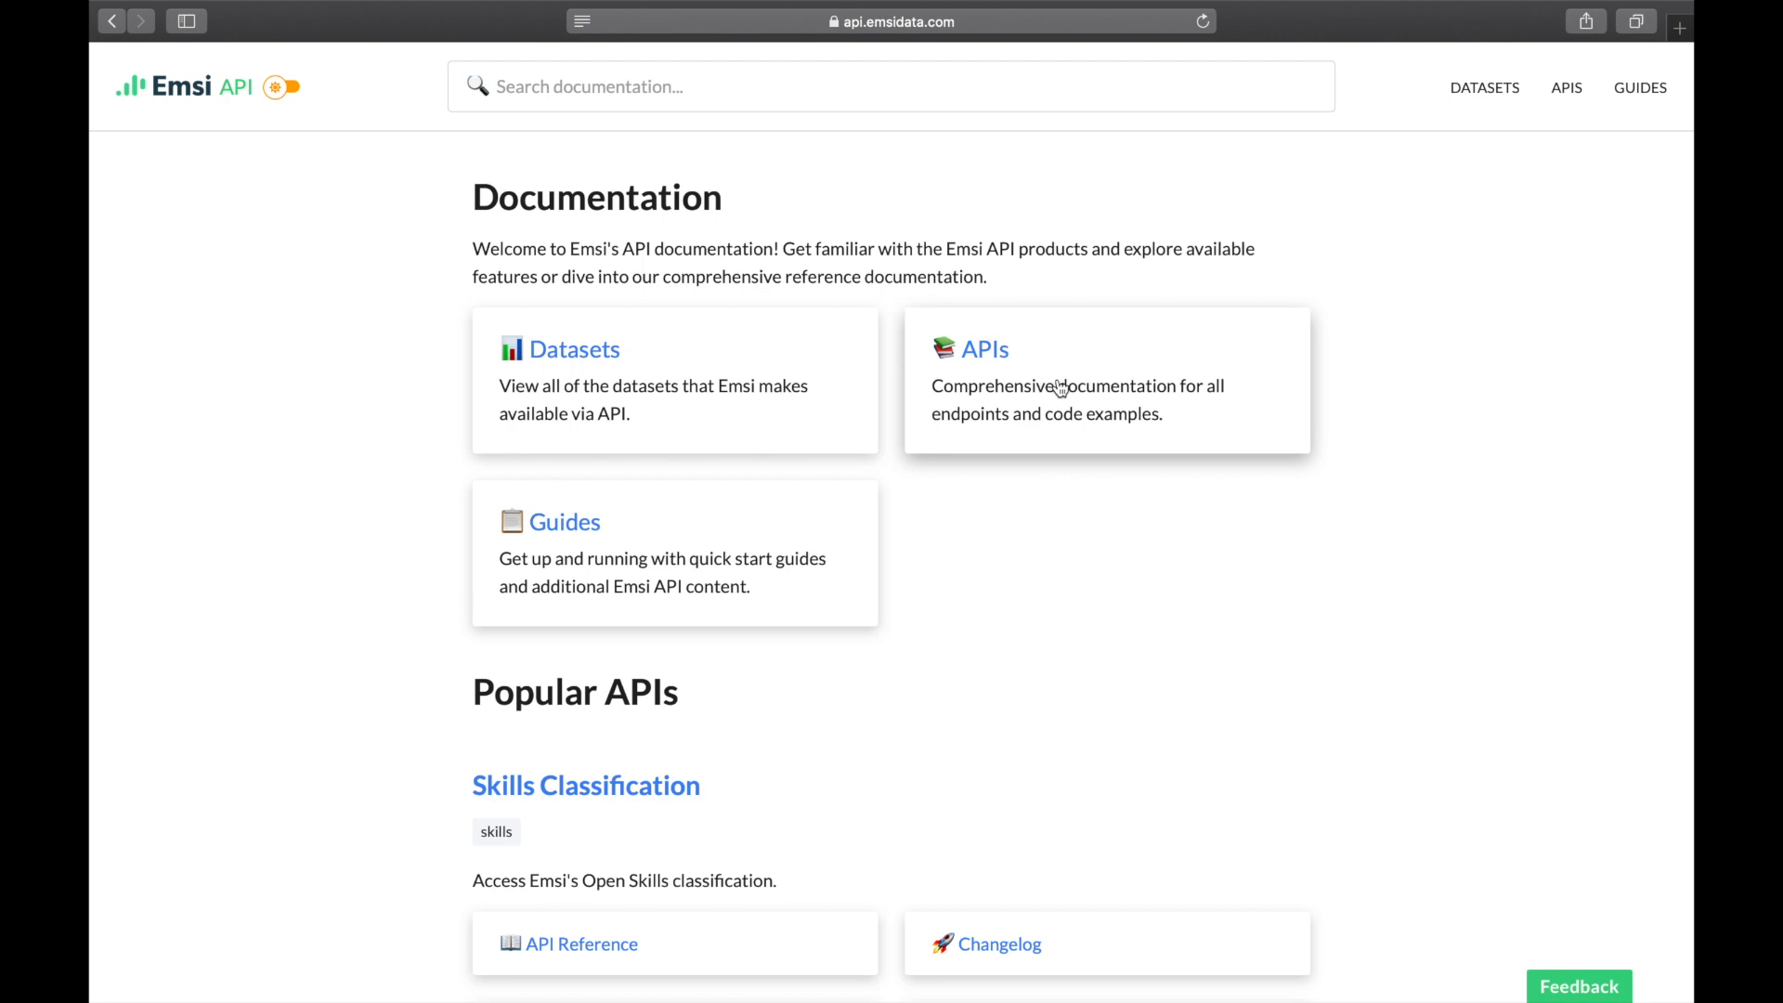
mouse_move(1034, 396)
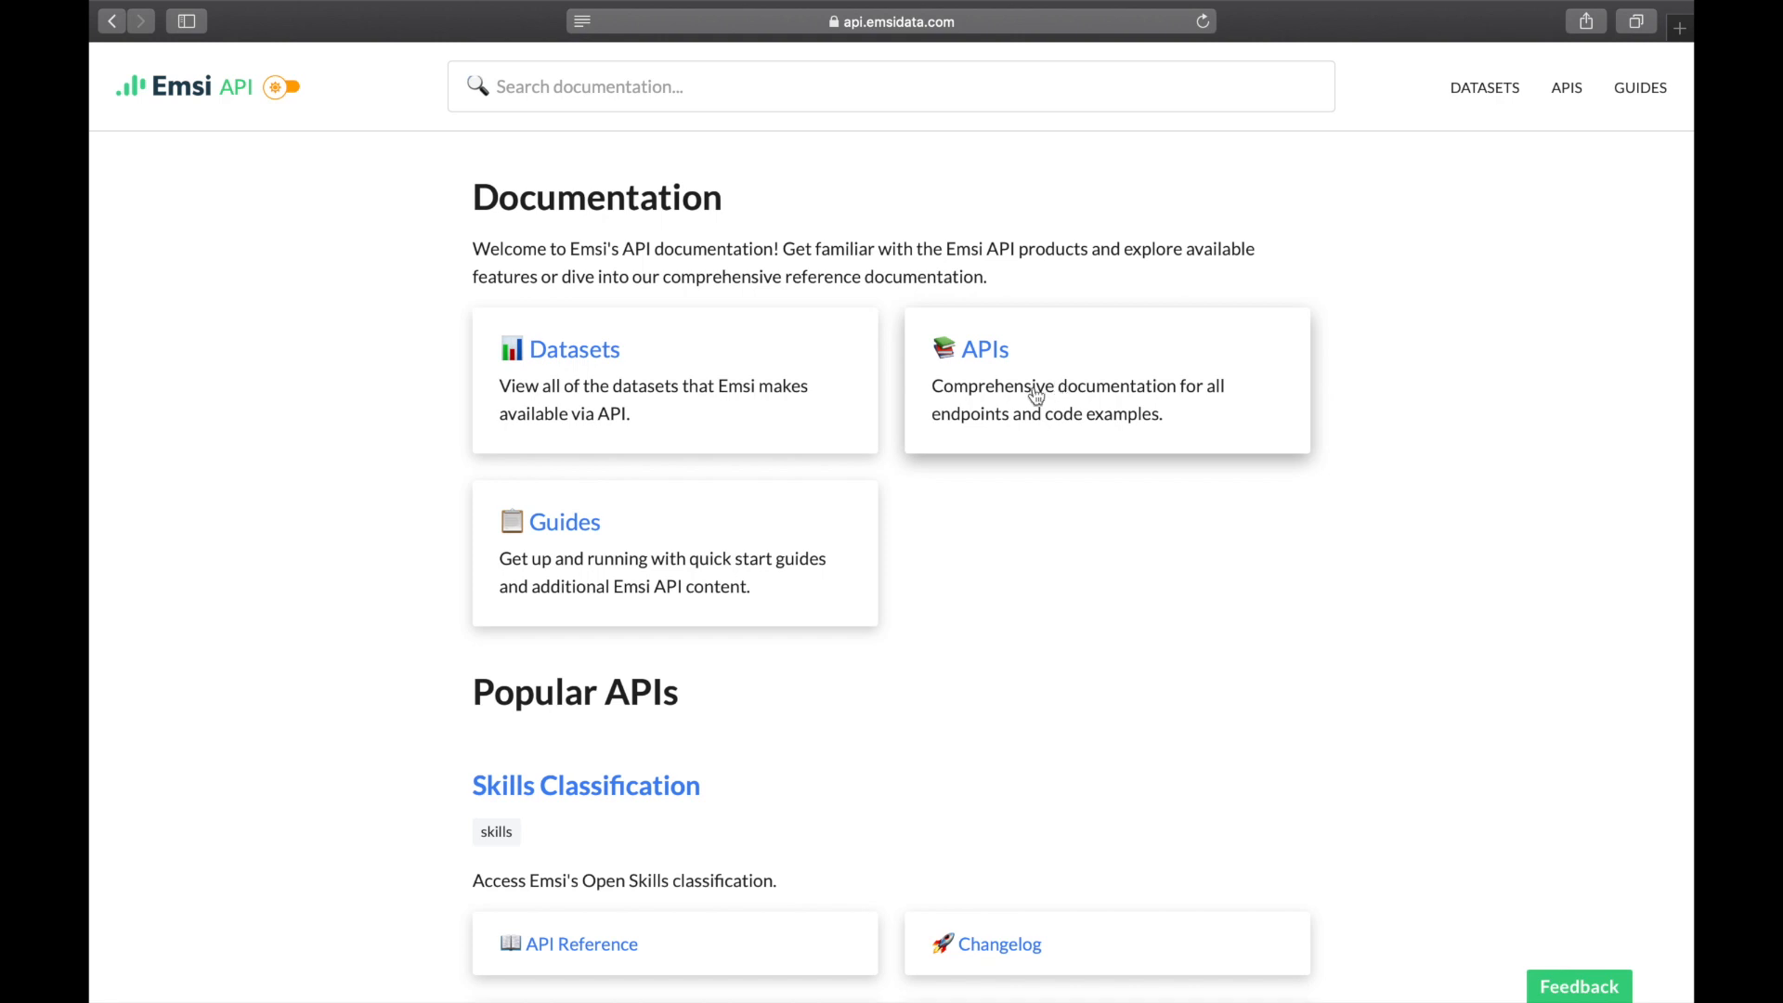
mouse_move(699, 571)
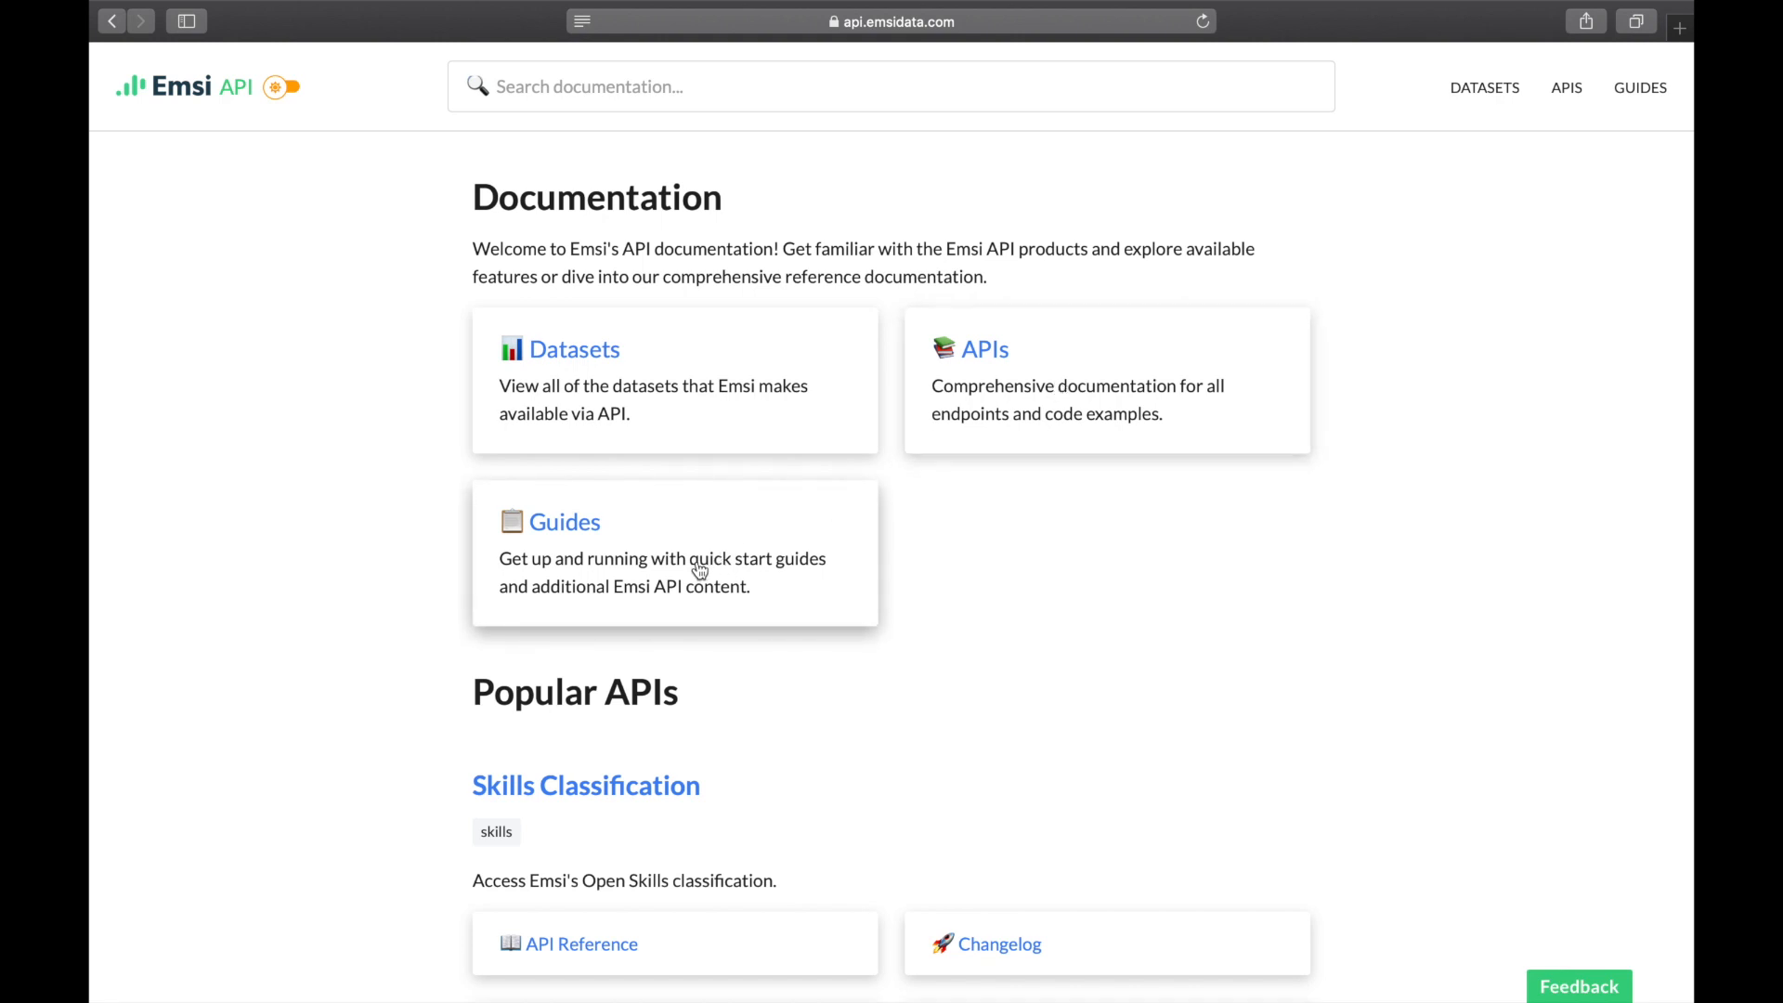
Turn on dark mode with the toggle beside the Emsi API logo.
click(279, 87)
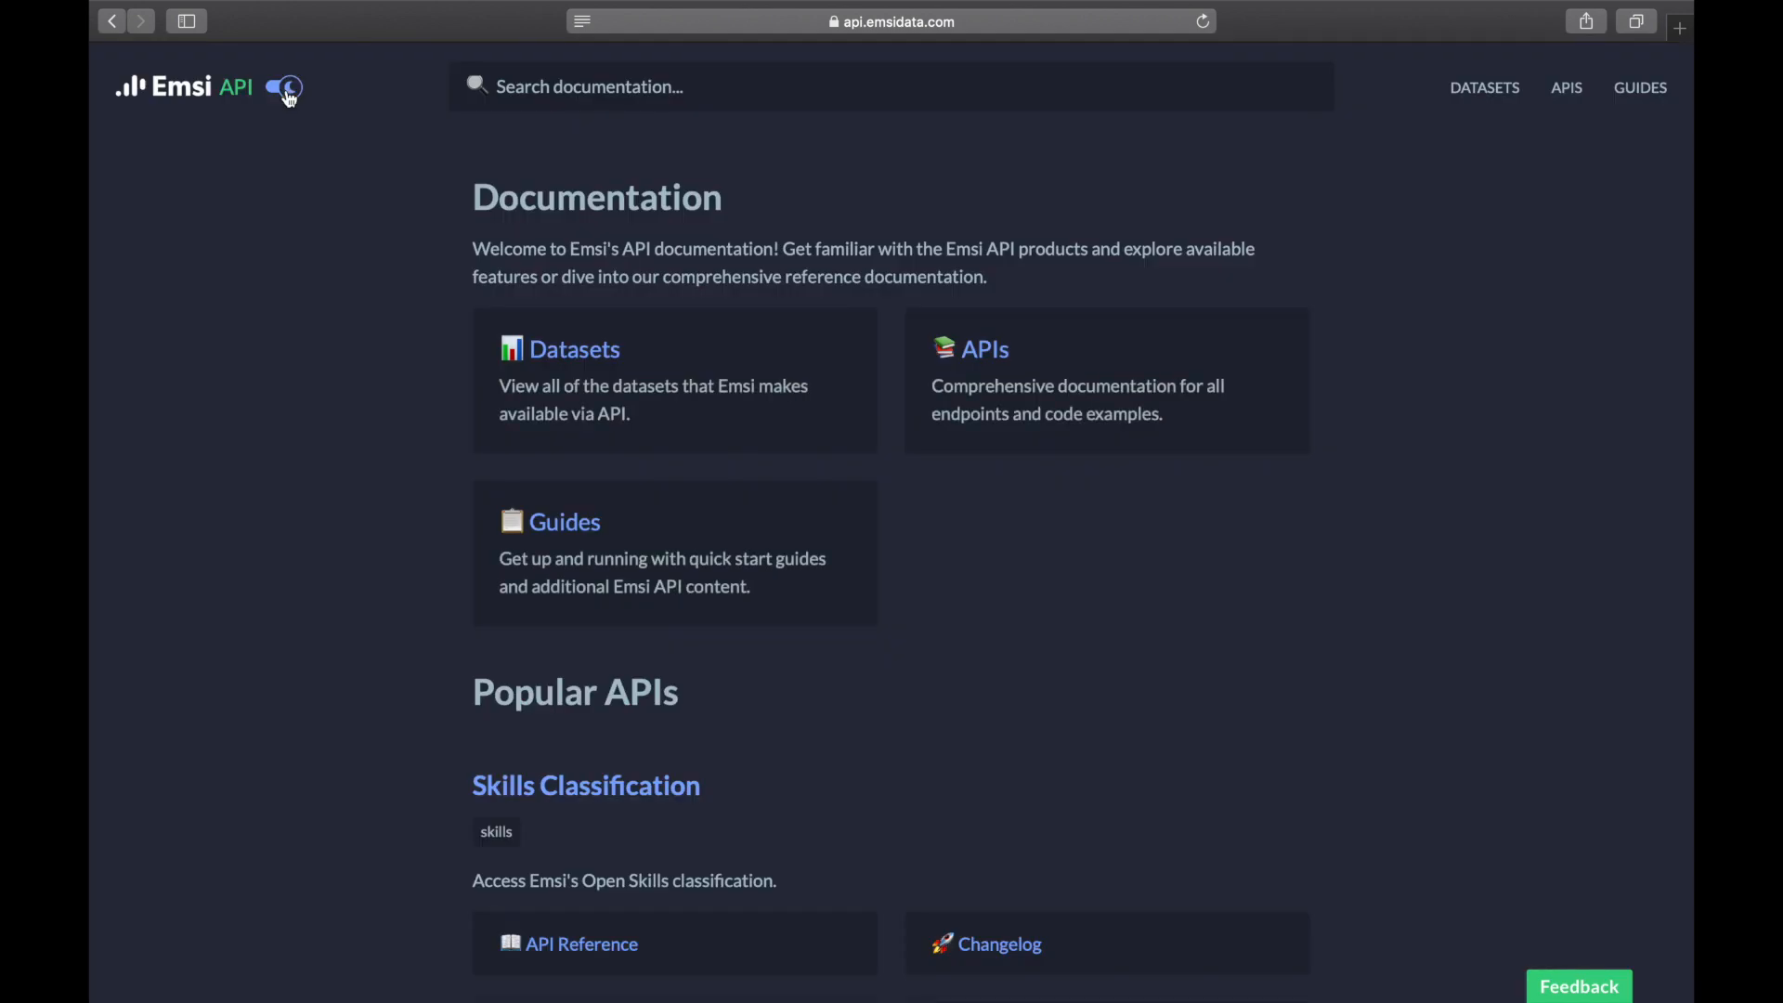
click(283, 86)
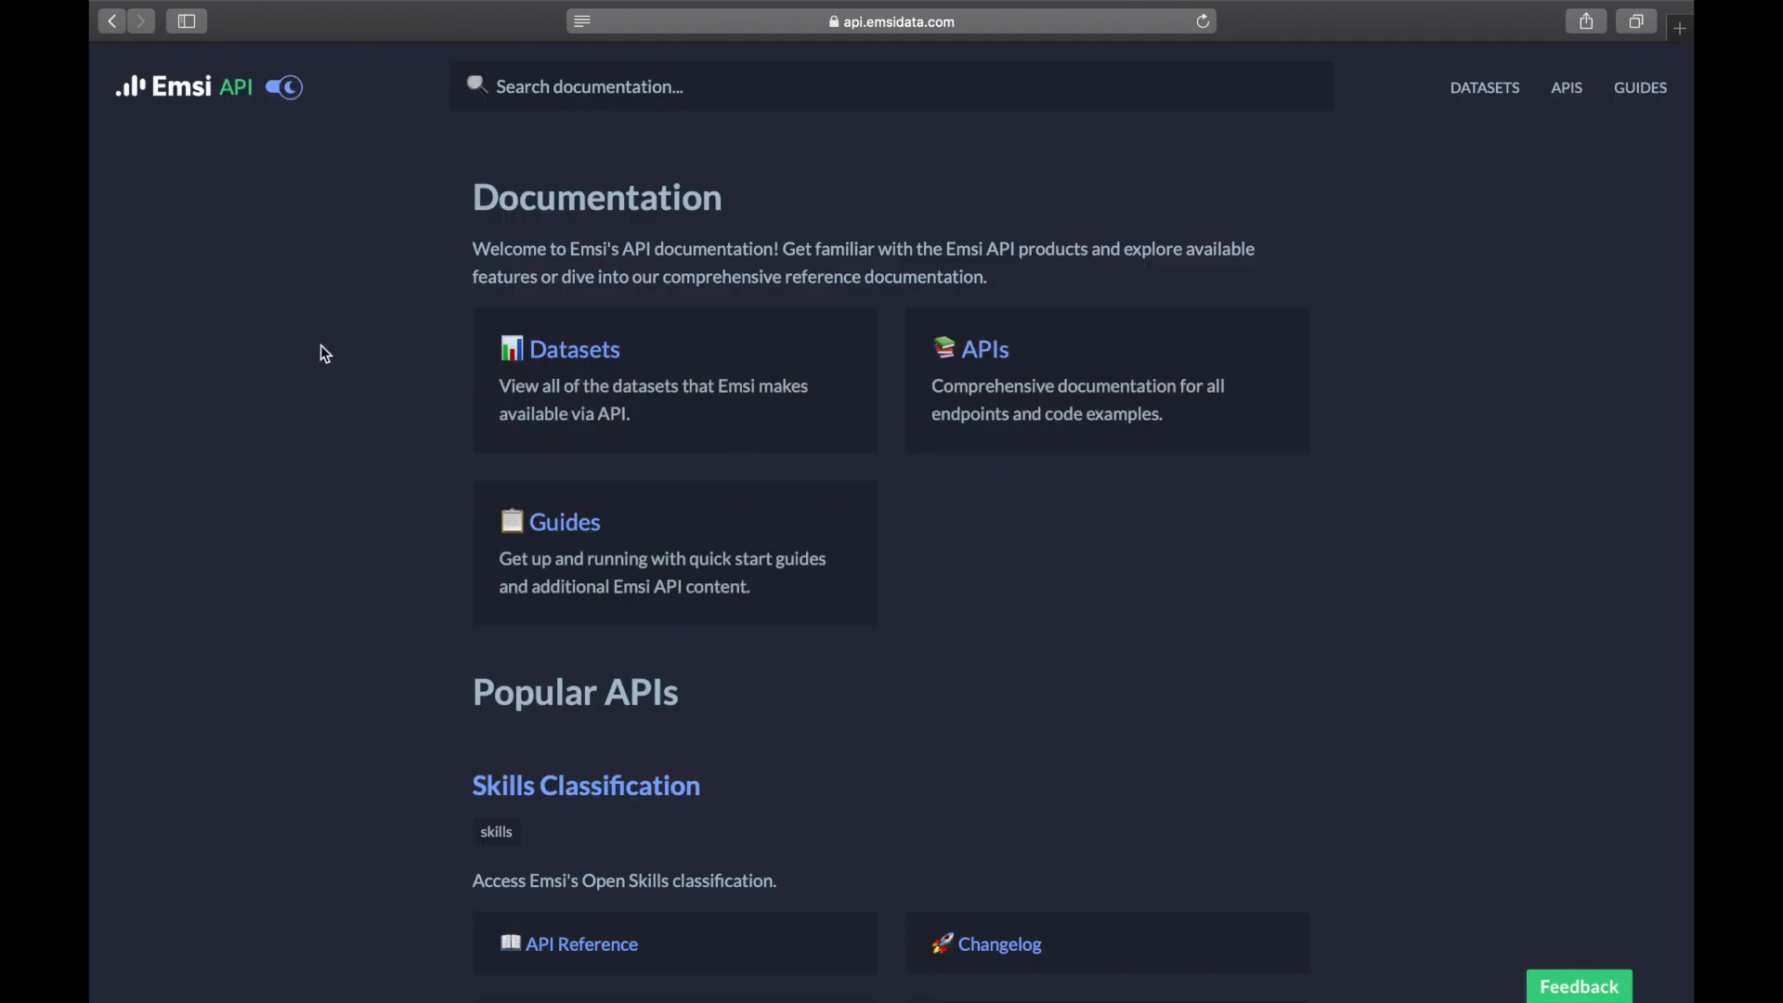
scroll(down, 3)
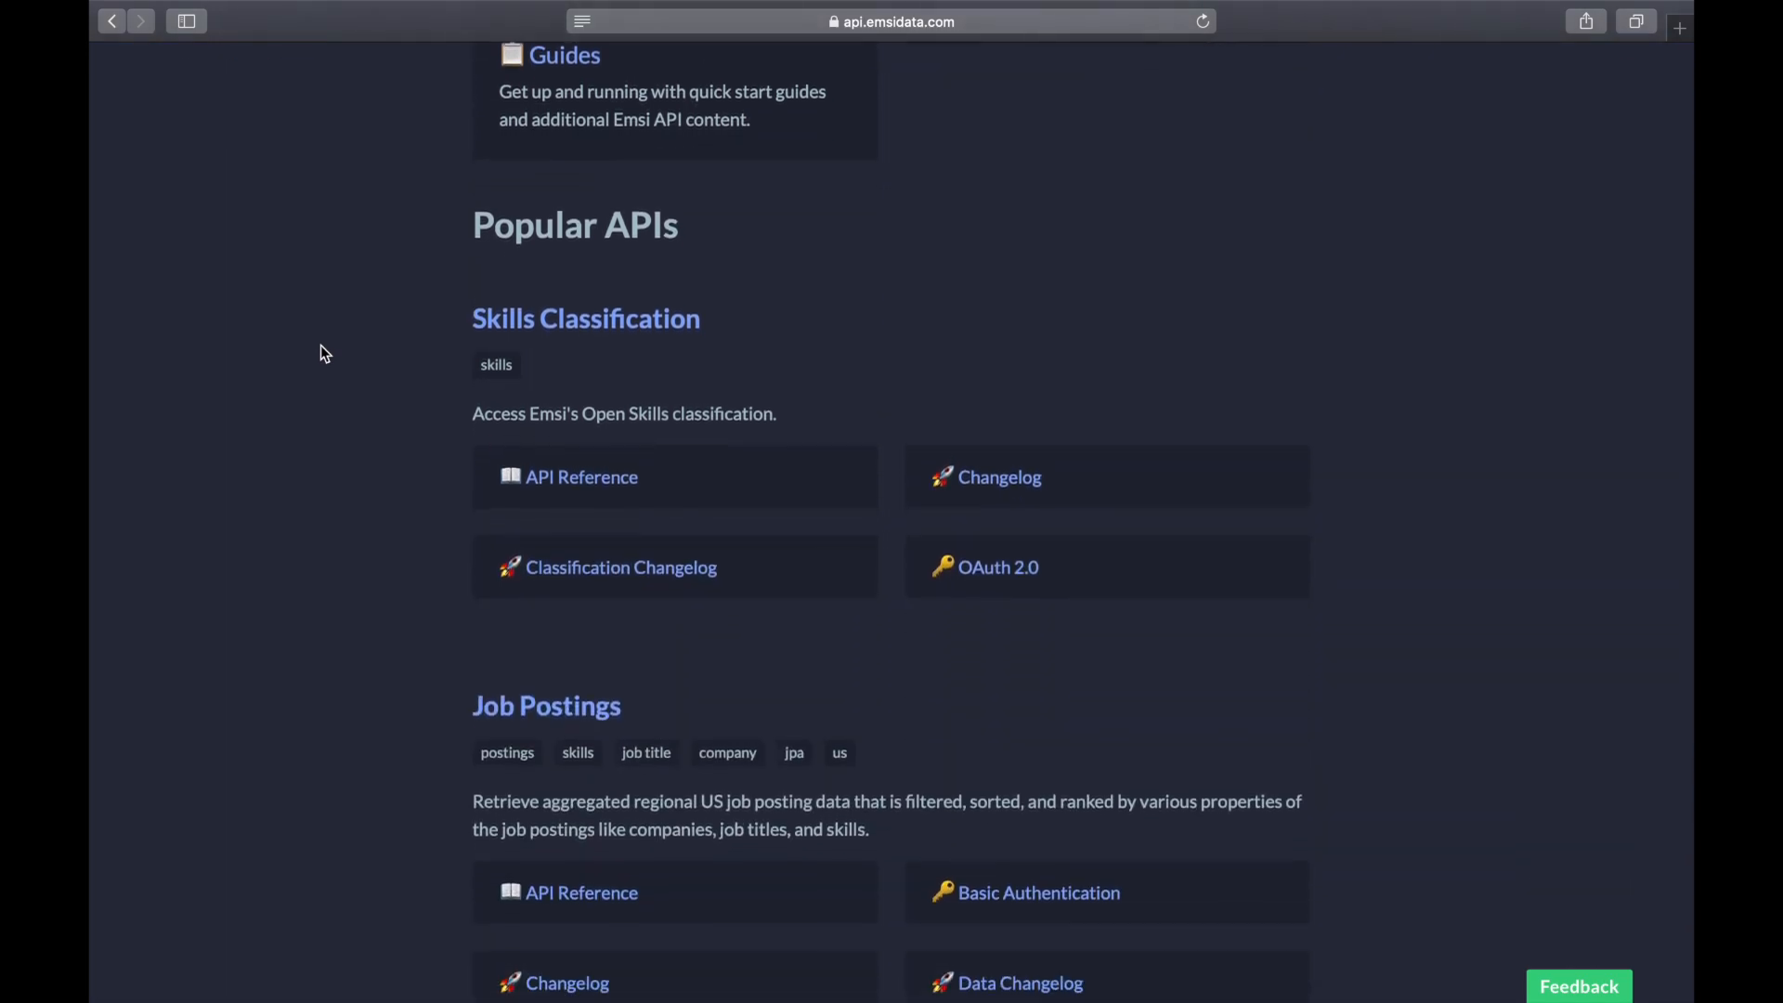
scroll(down, 3)
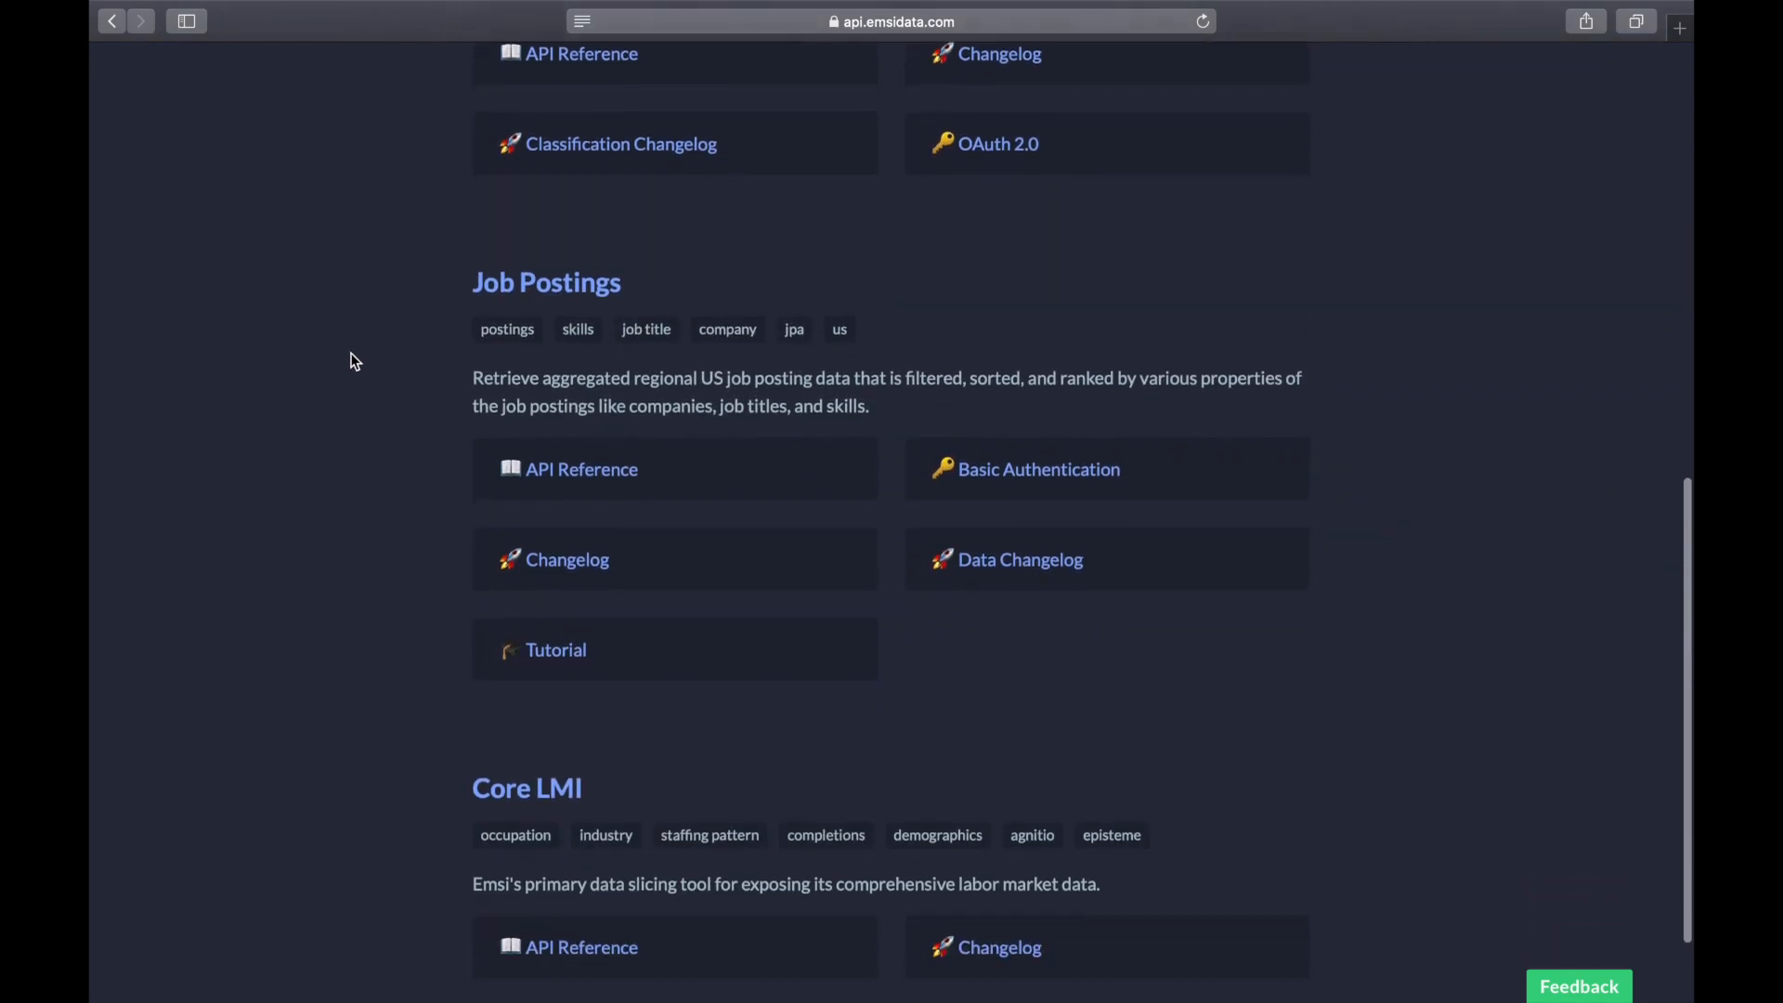
scroll(down, 3)
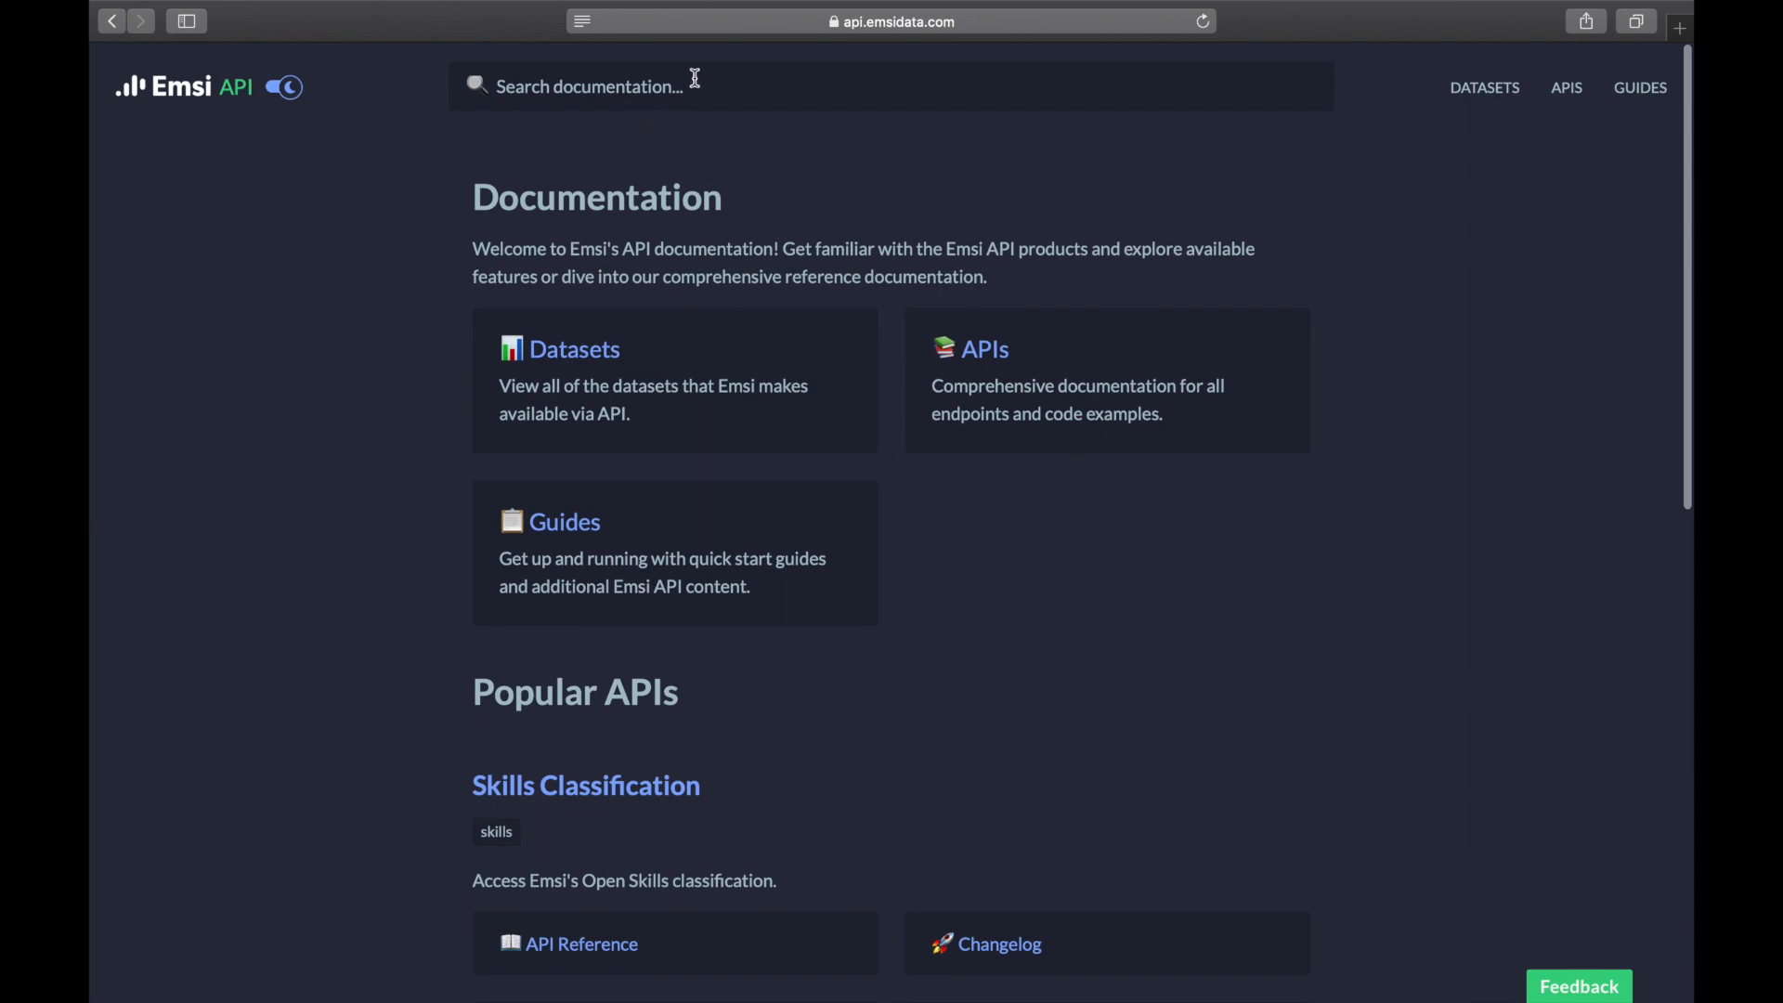
Search the docs for 'industries' and open the US Industry (Nation, State, County) Data page.
click(694, 86)
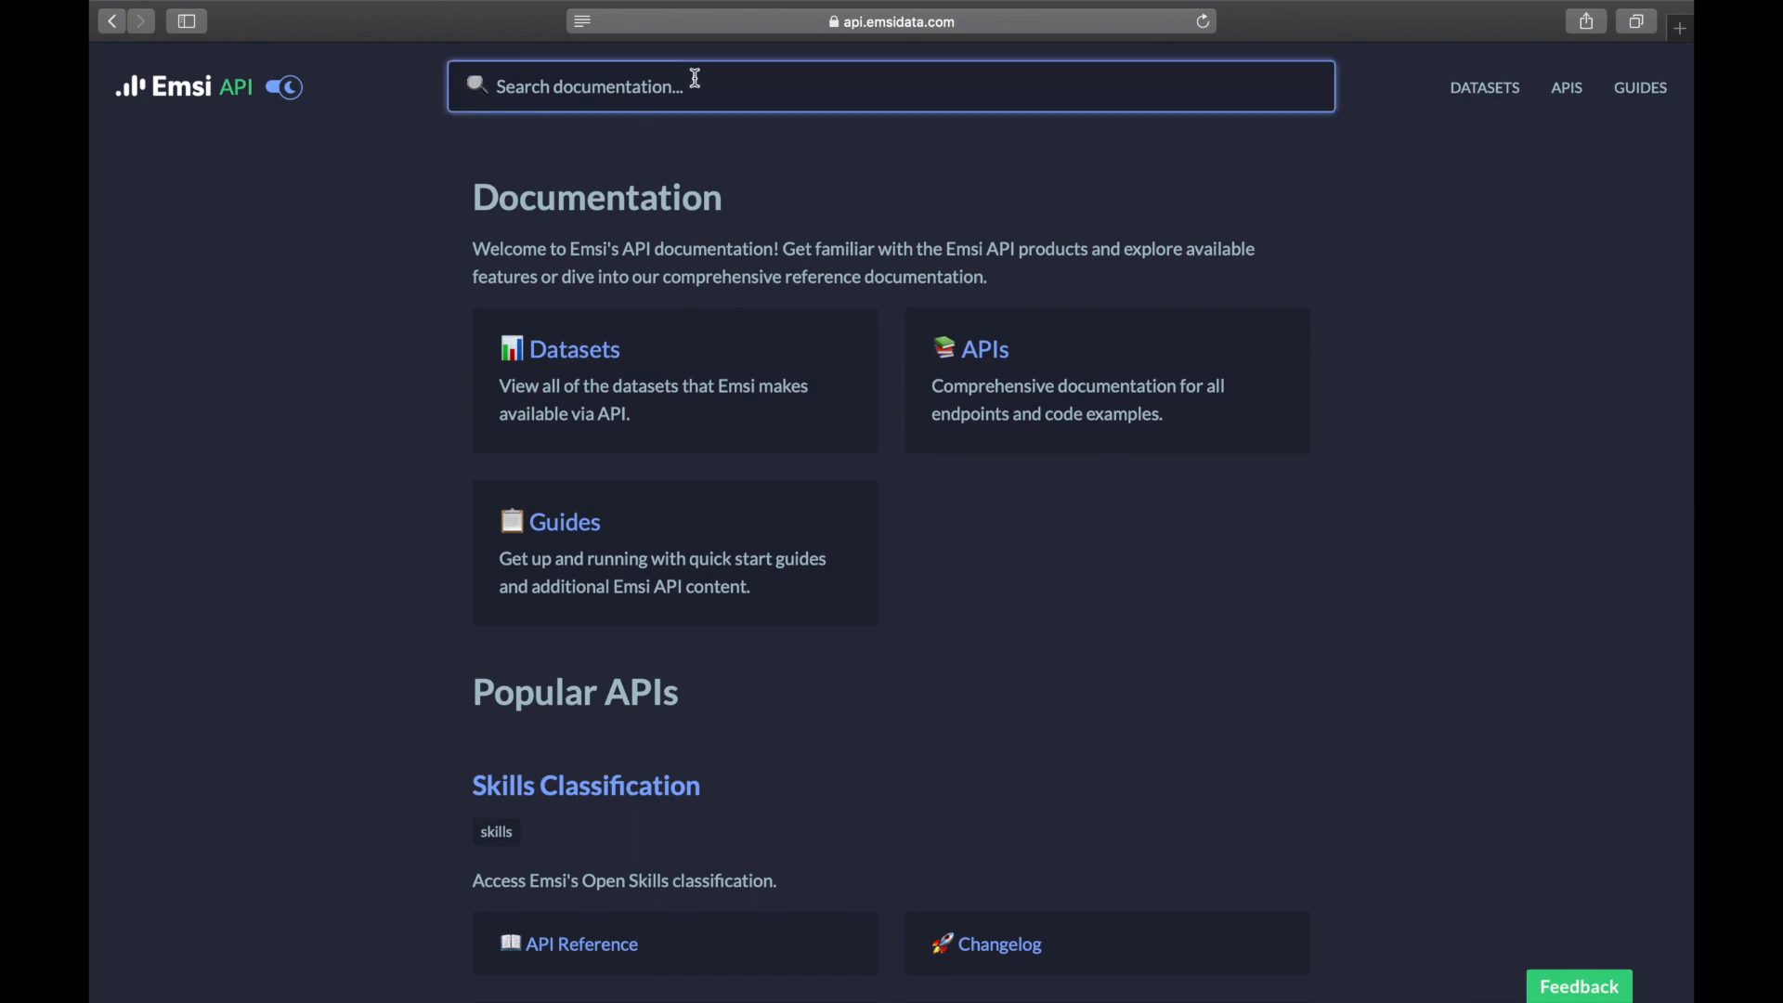
text(industries)
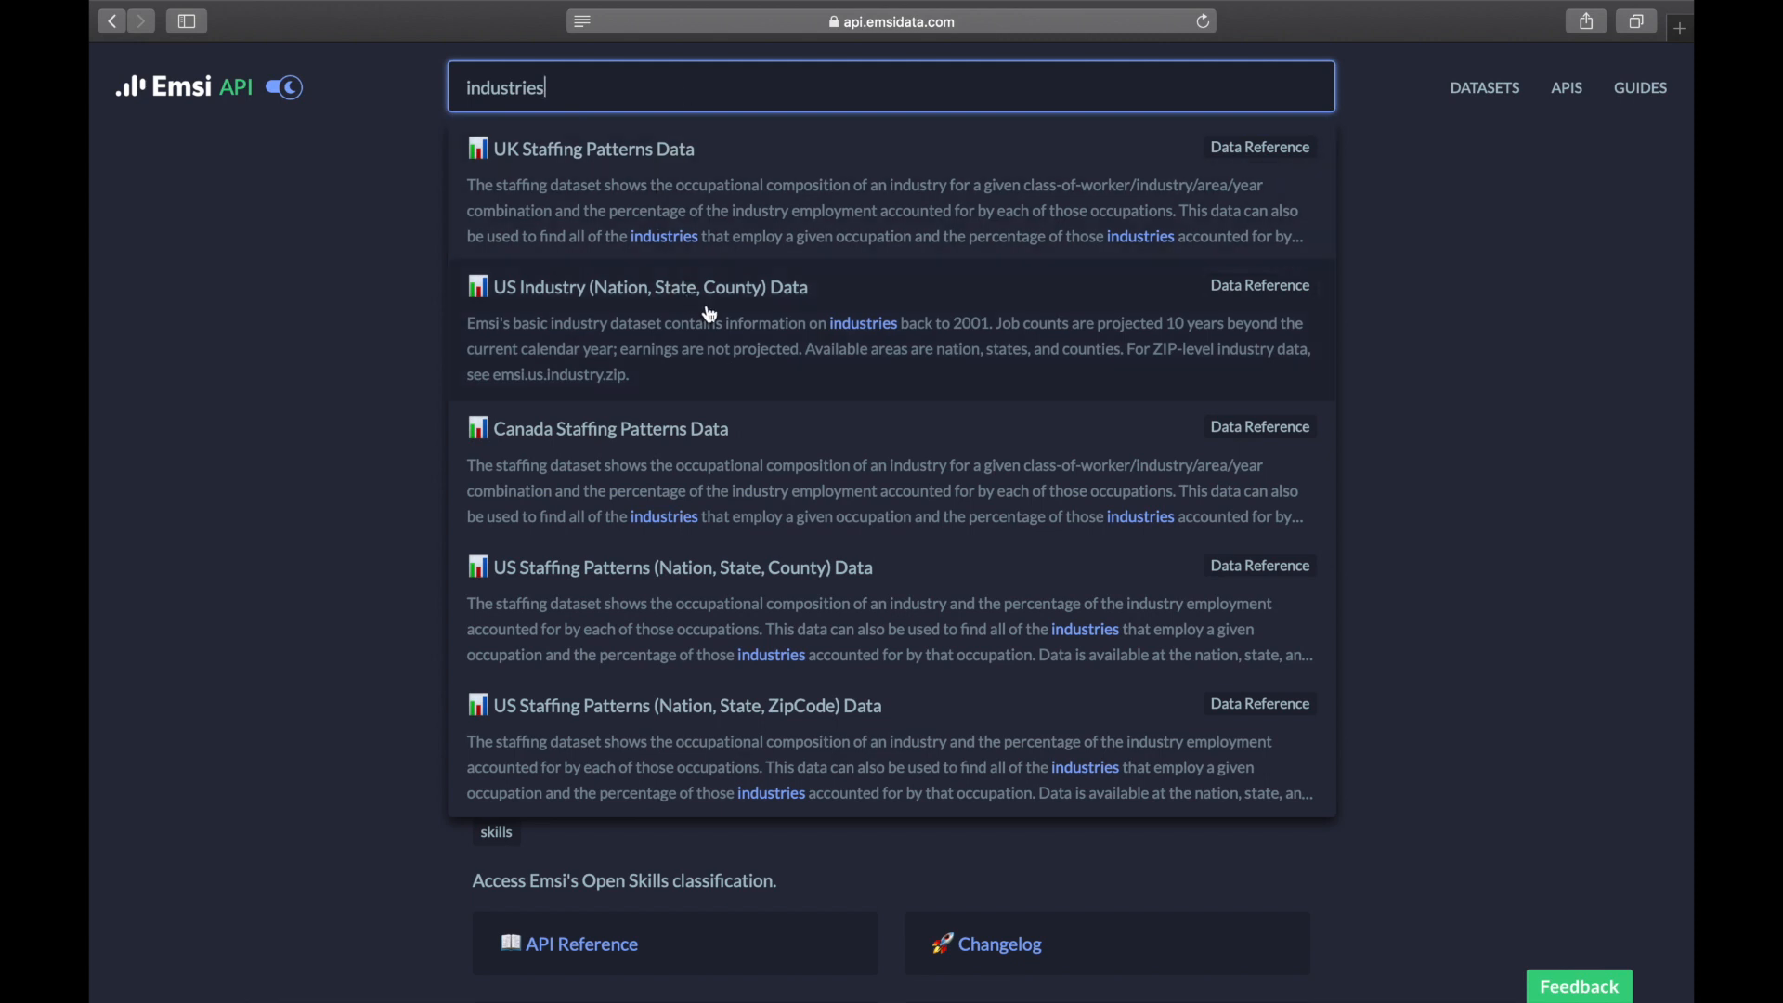
click(648, 287)
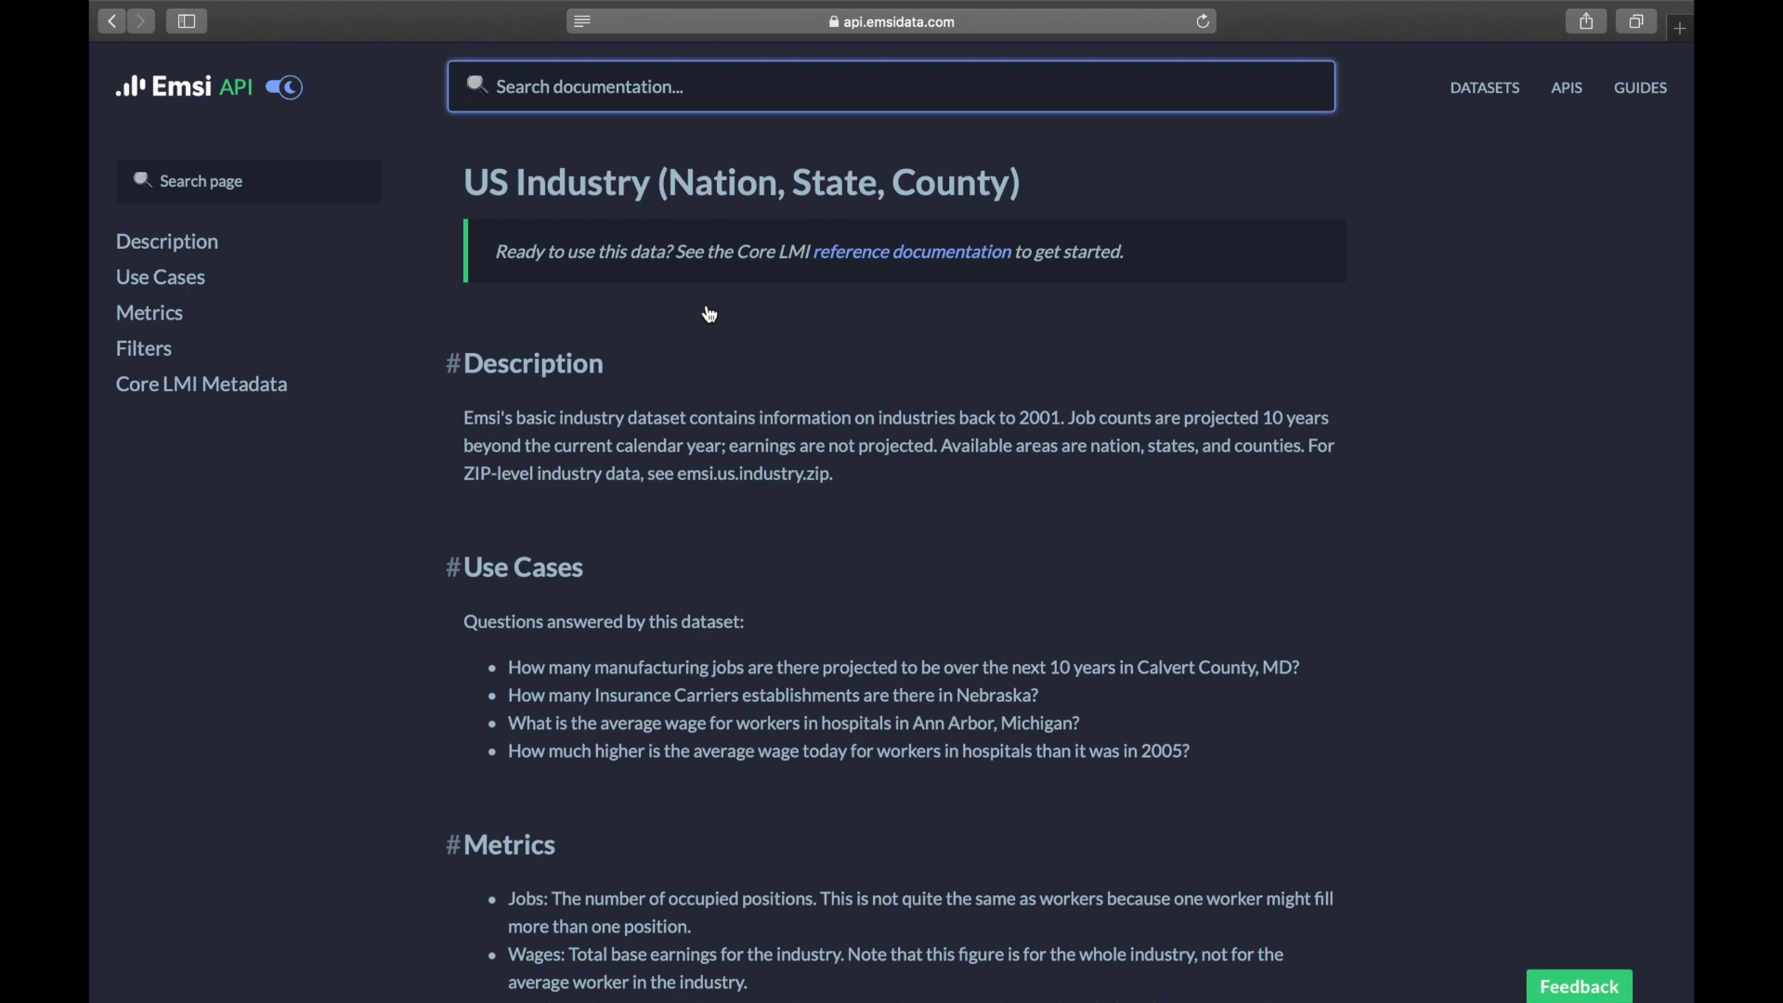
mouse_move(652, 607)
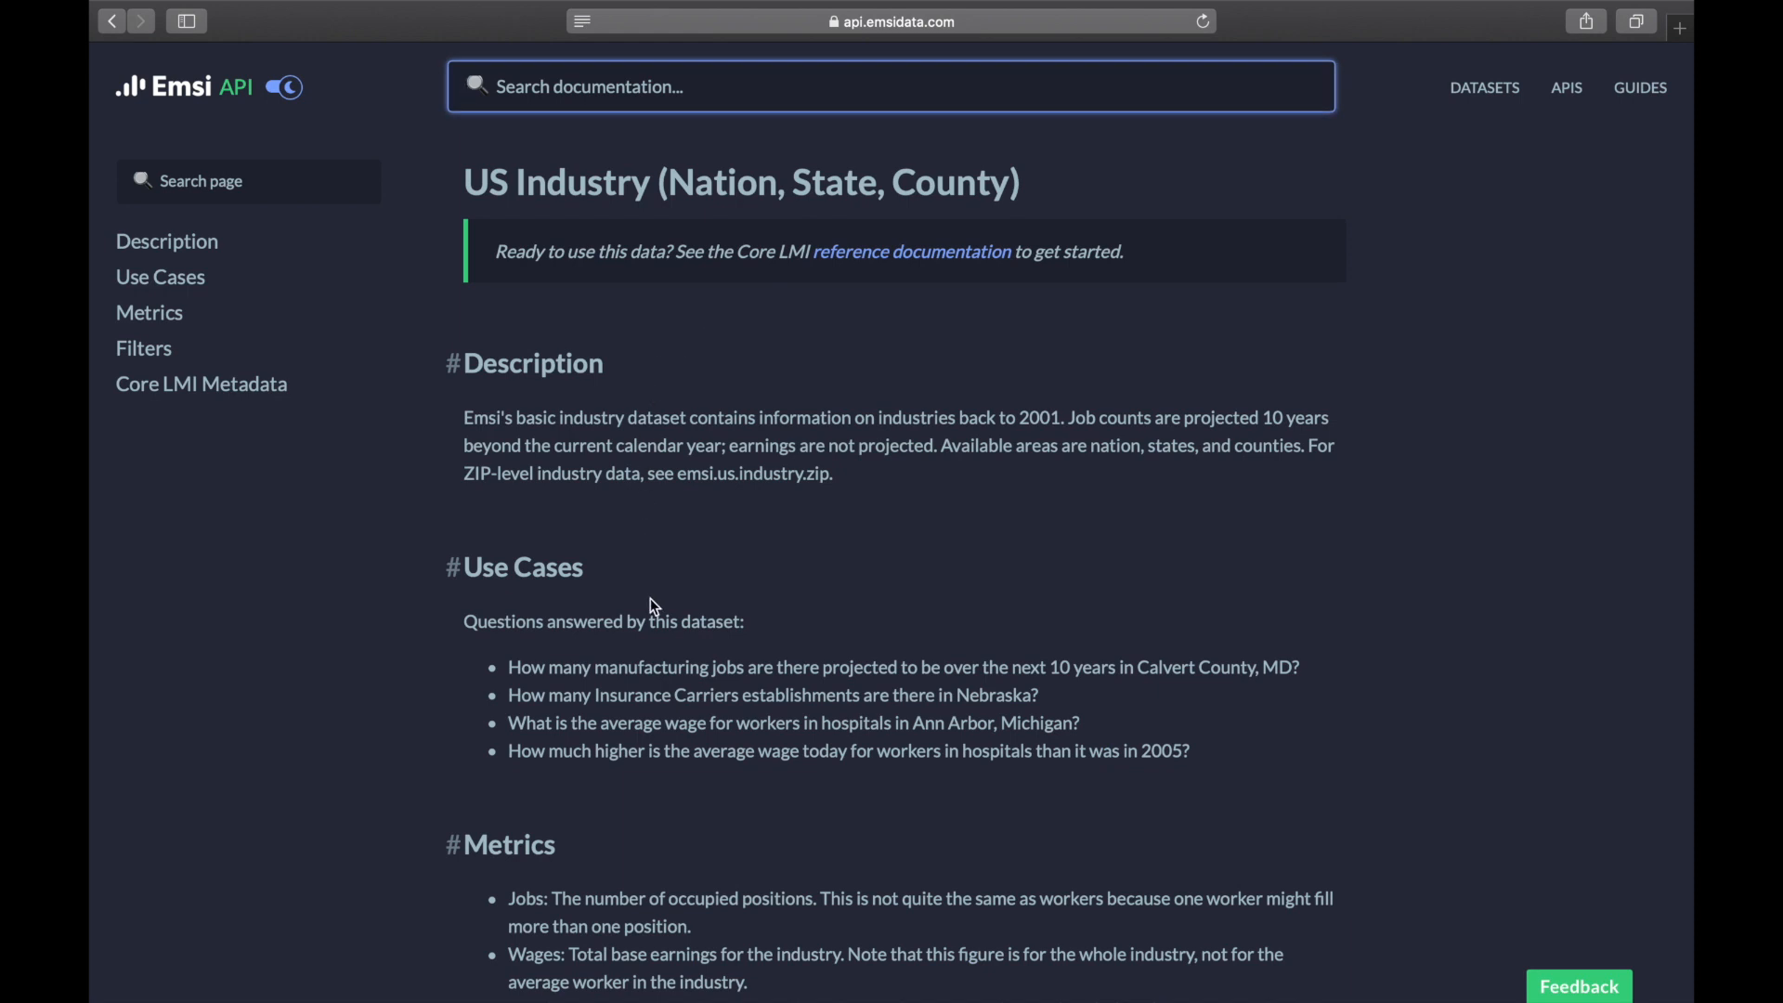
scroll(down, 3)
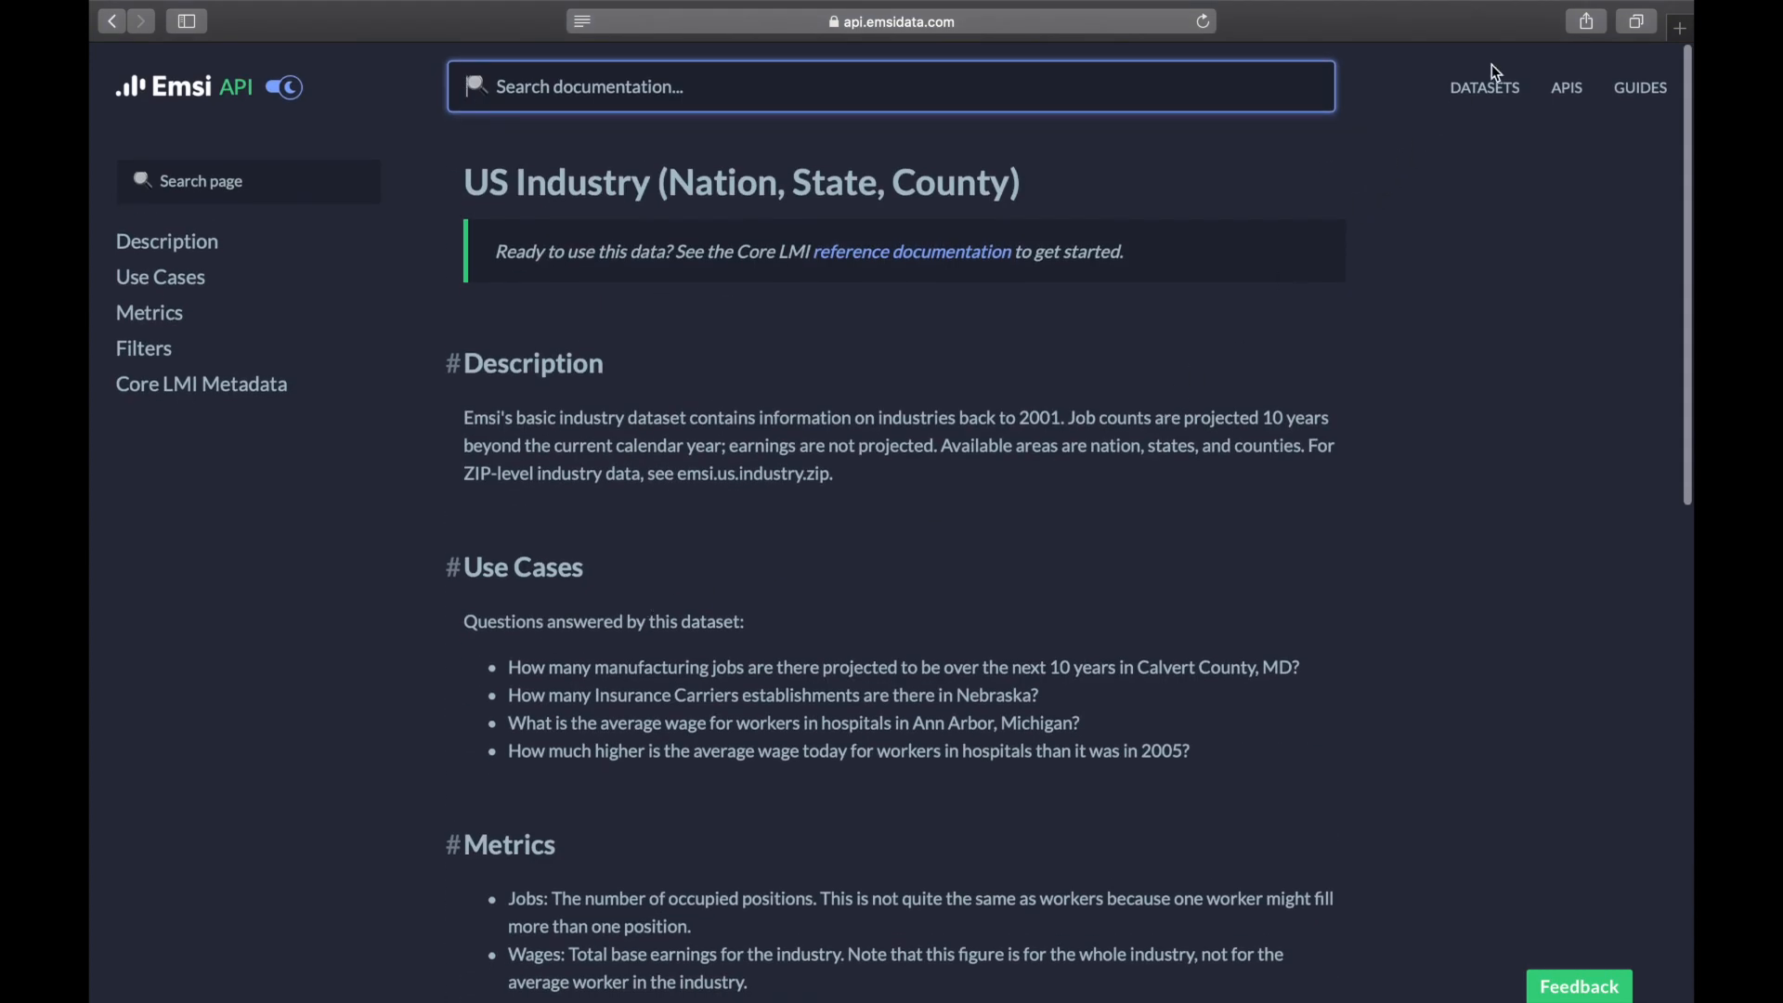
Filter datasets to United States and Job Postings, then open the US Job Postings API Reference.
click(1484, 87)
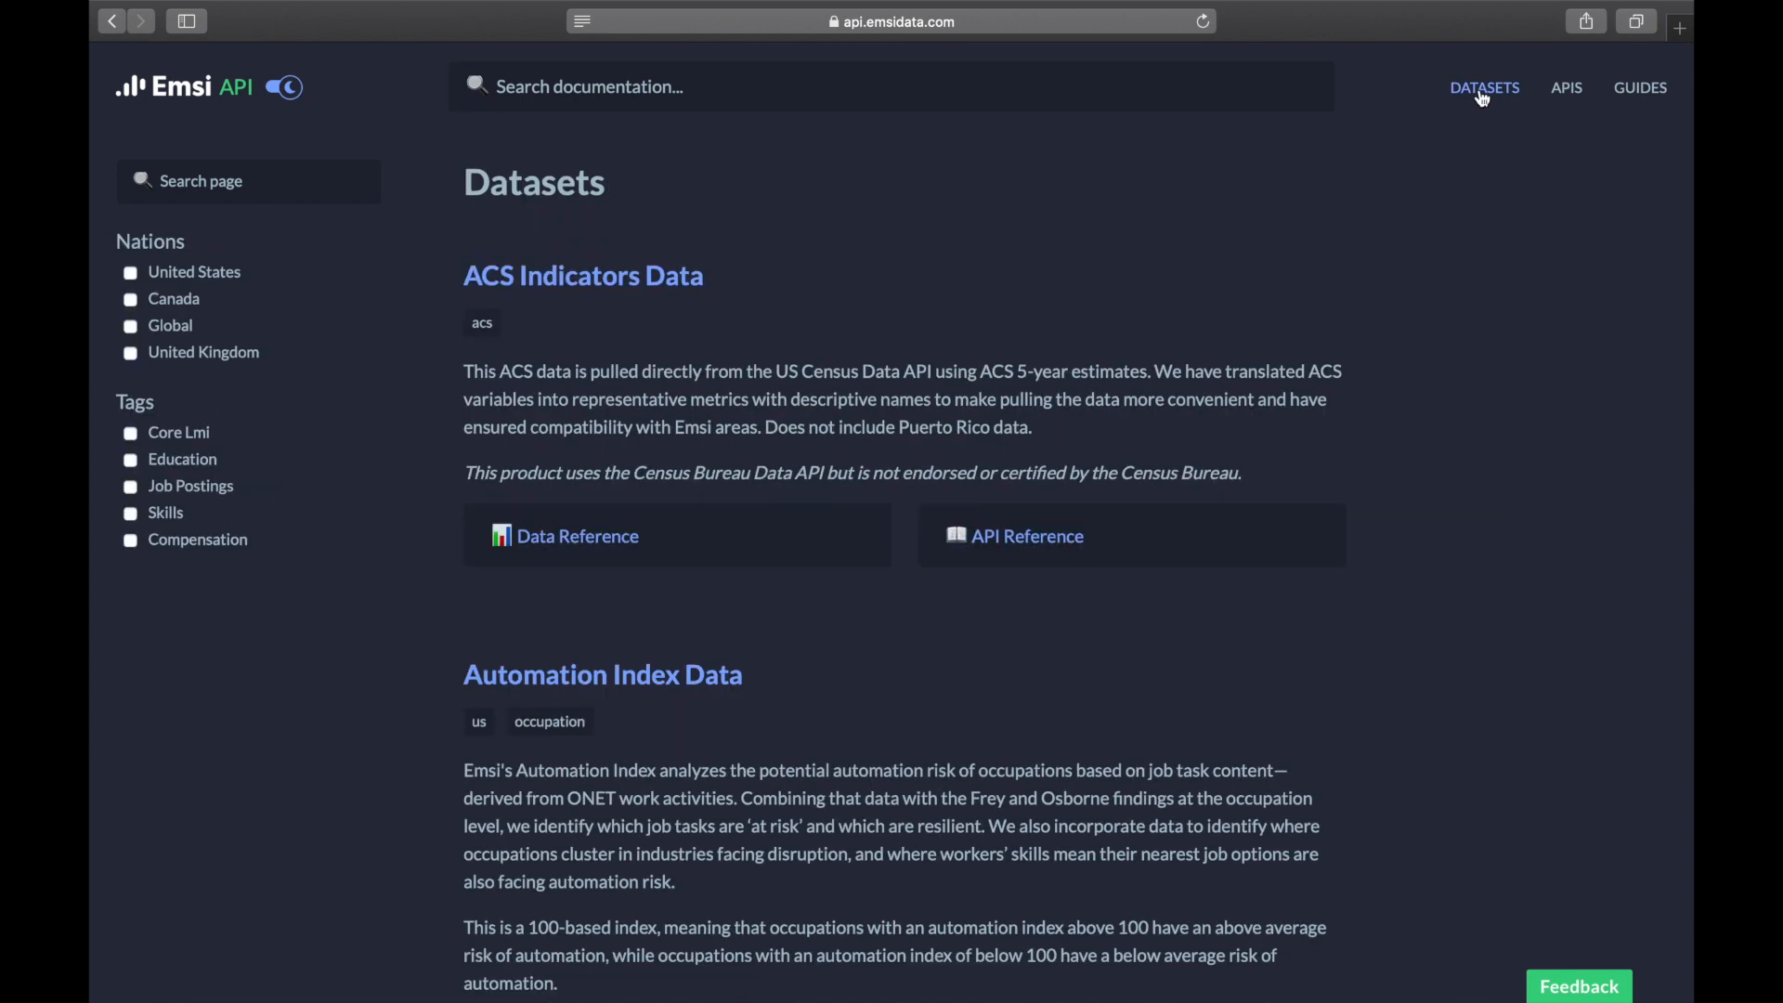
mouse_move(866, 299)
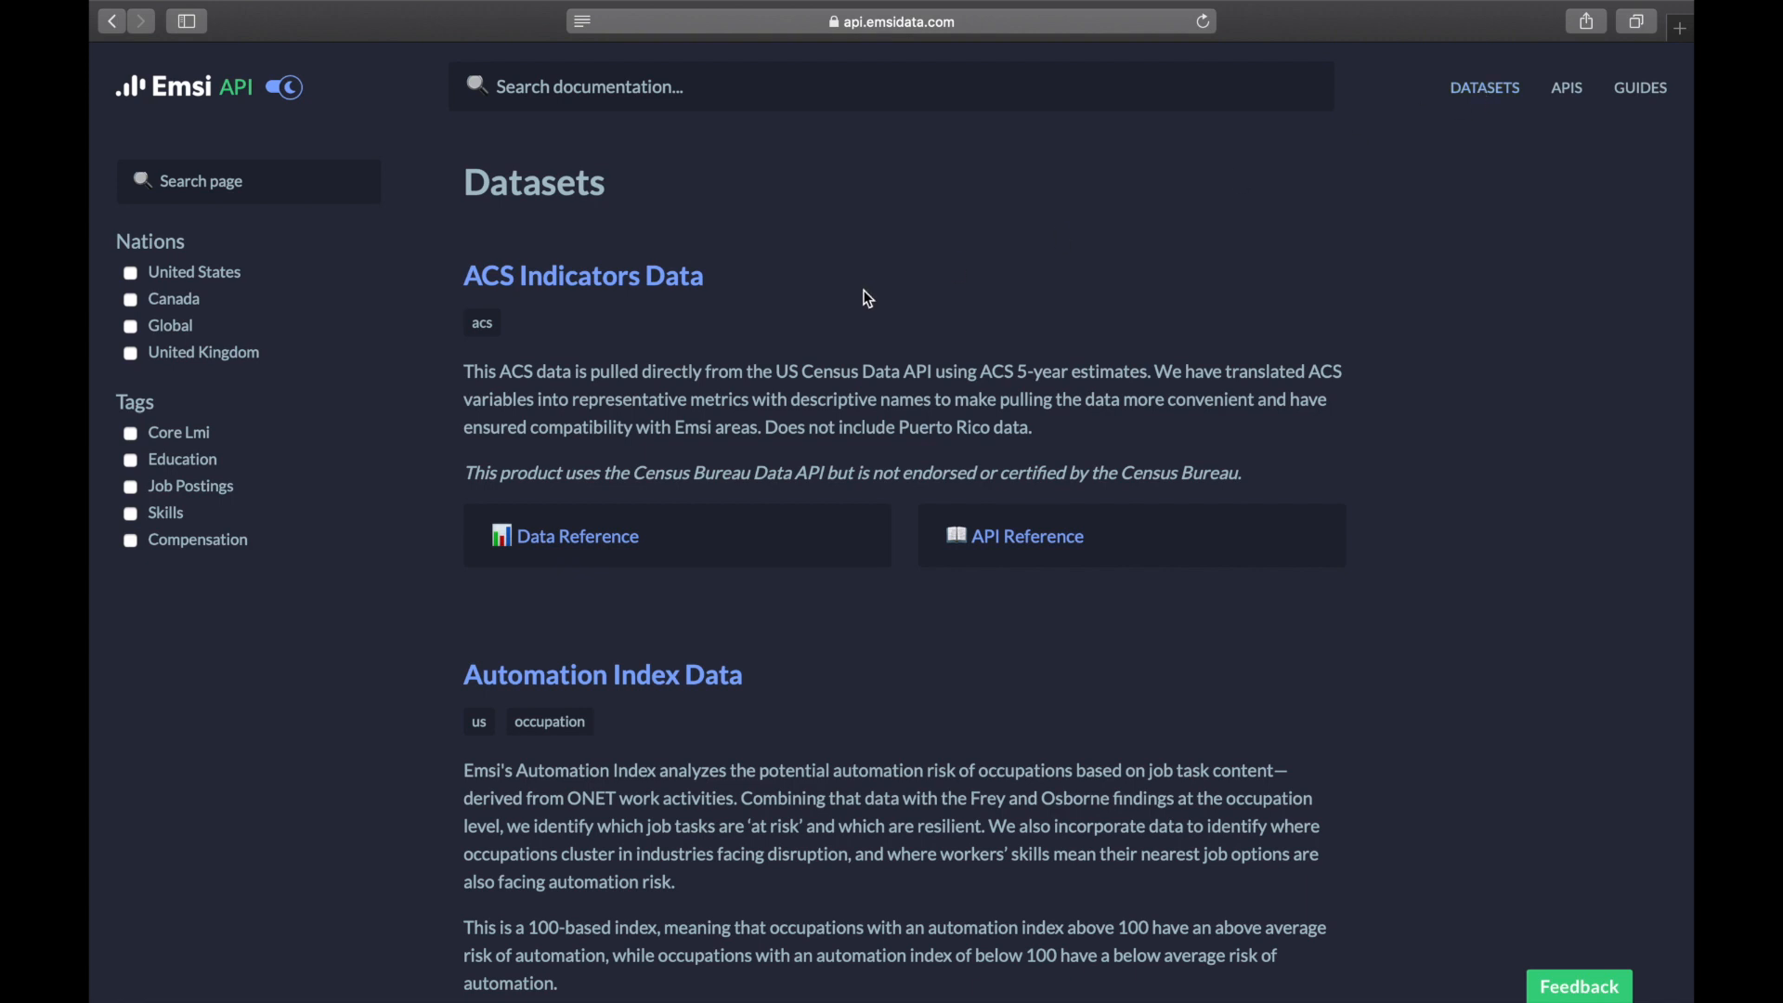
click(130, 272)
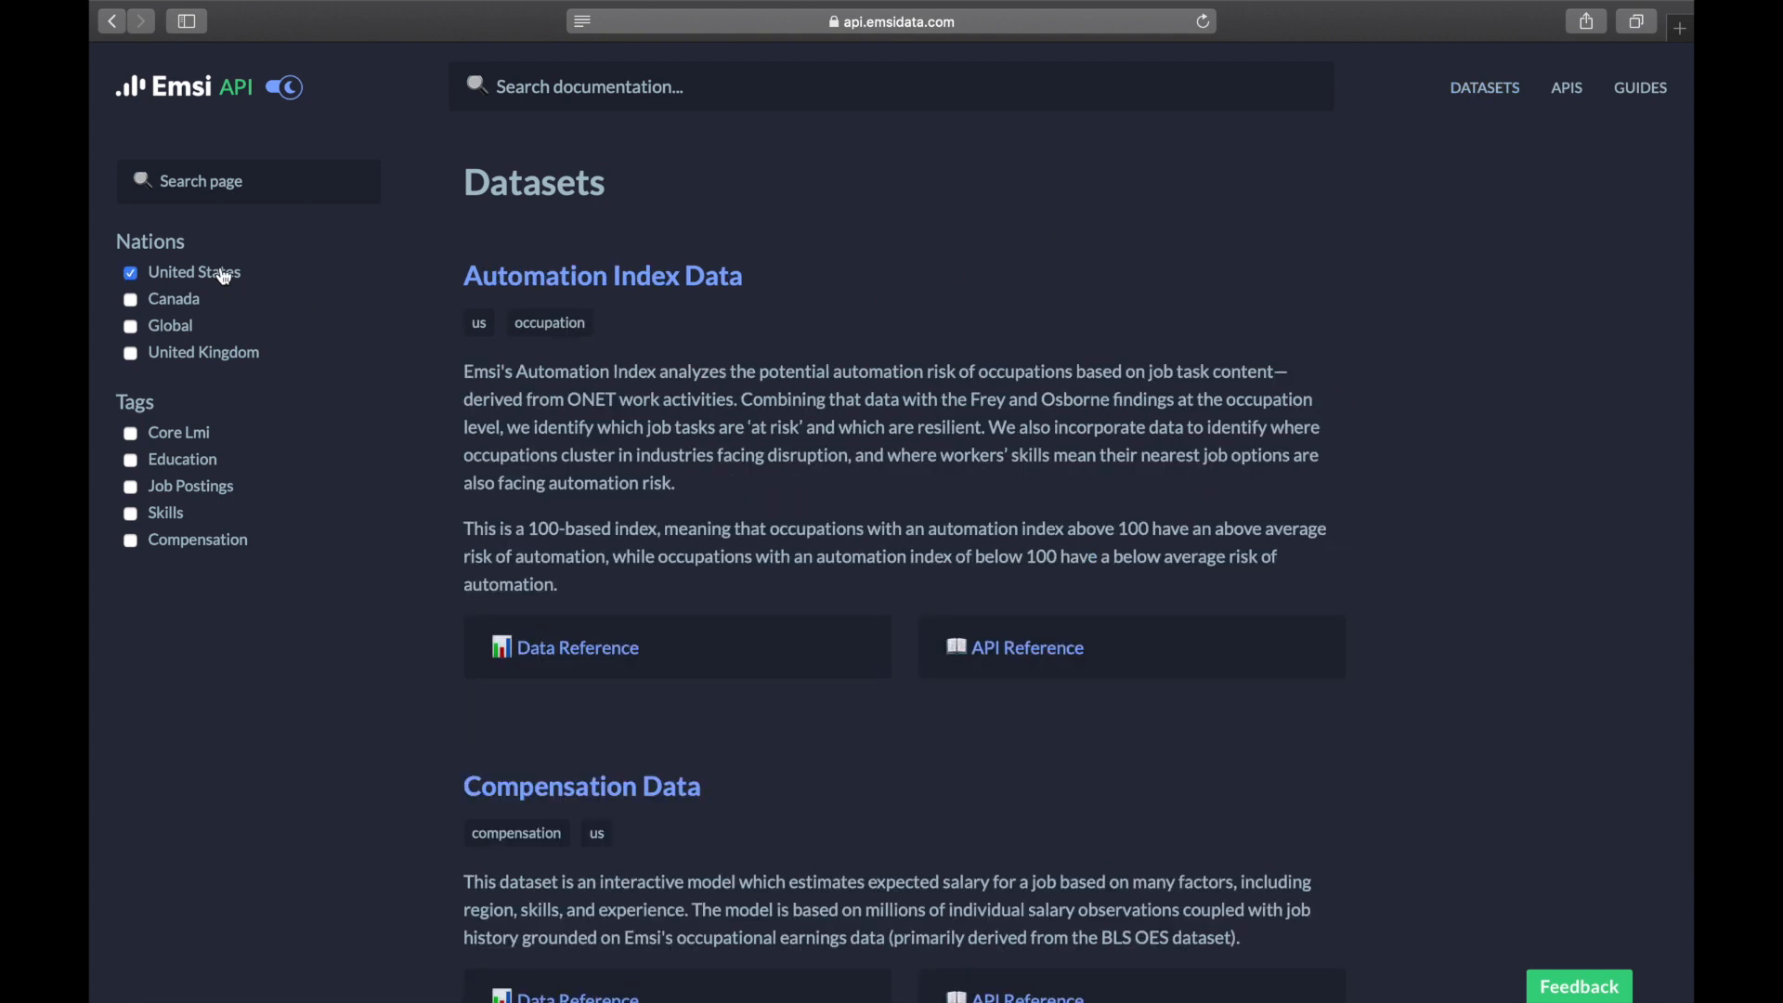
click(130, 487)
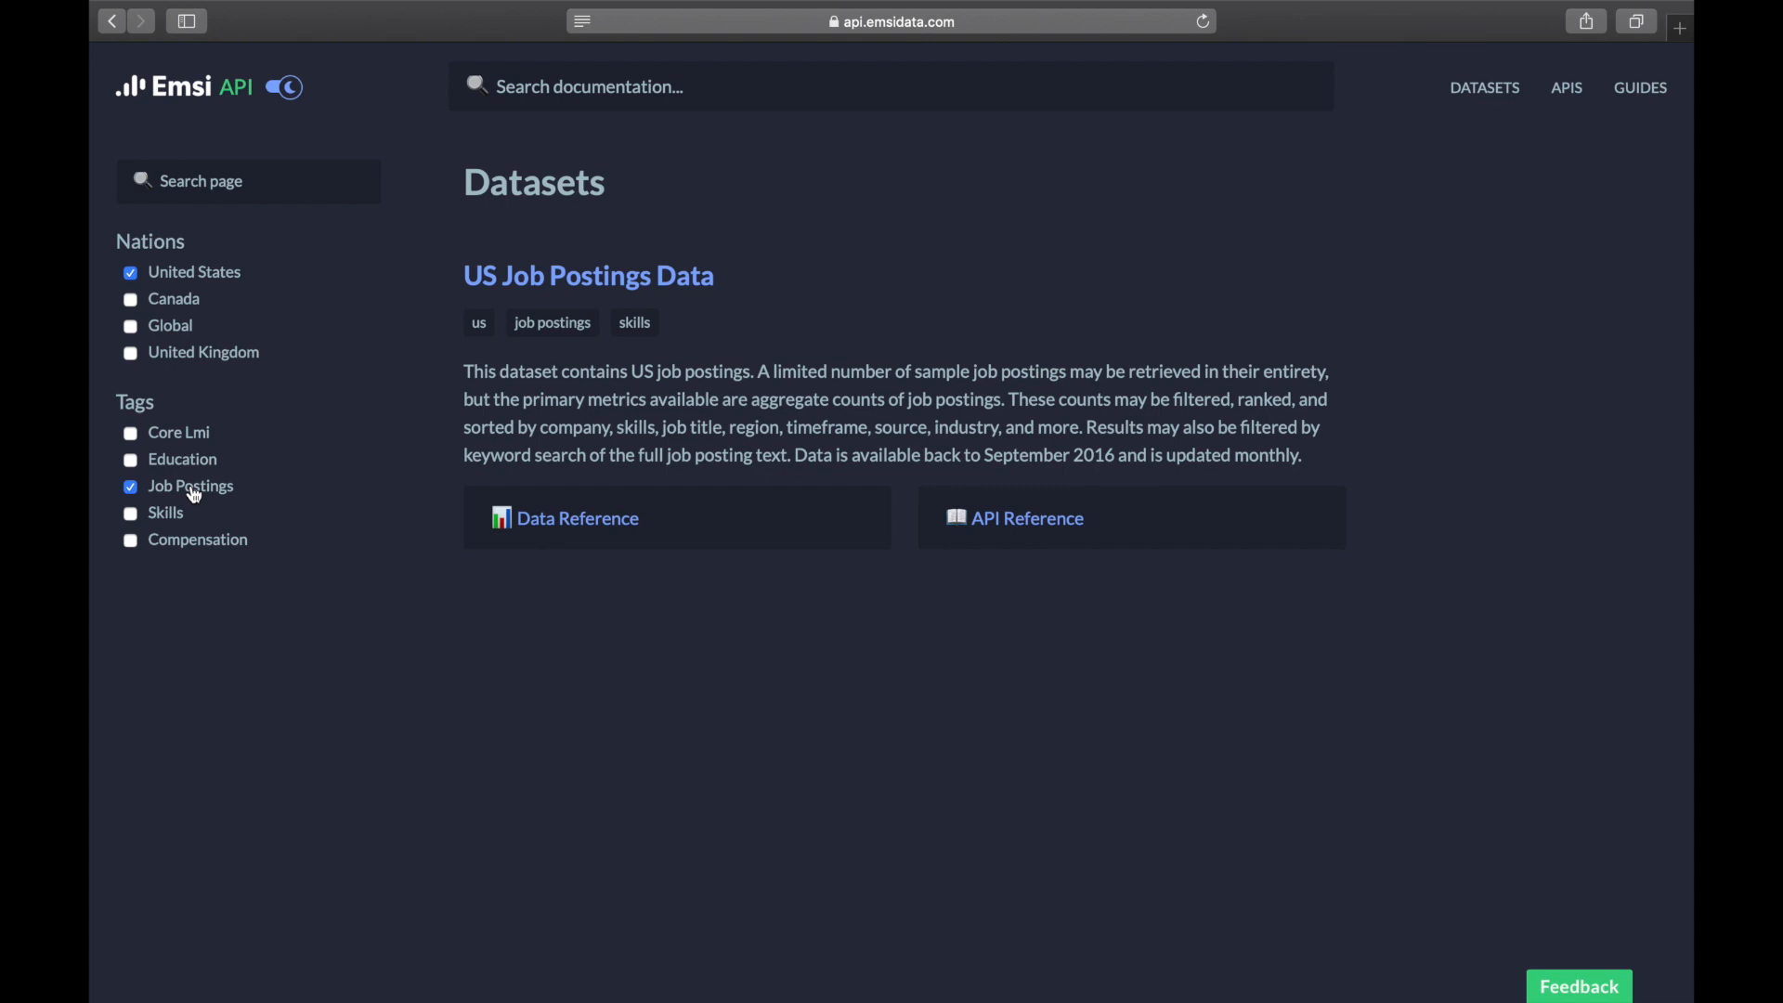
mouse_move(852, 513)
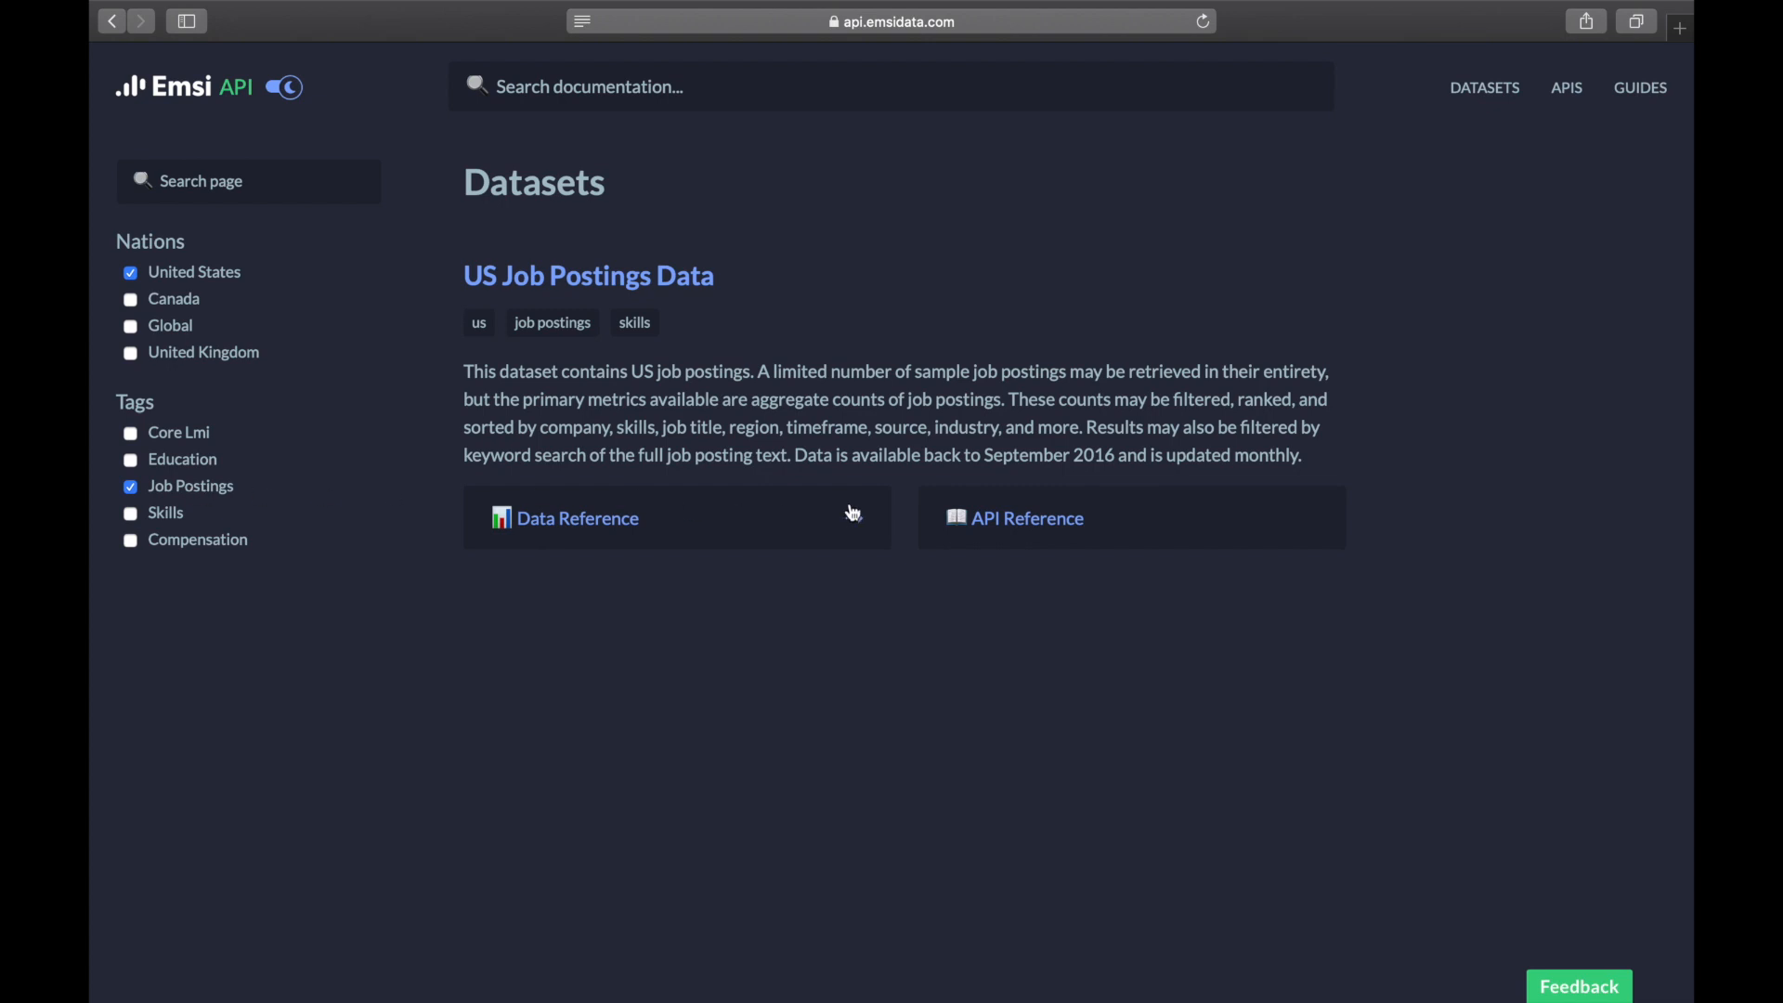
mouse_move(1015, 532)
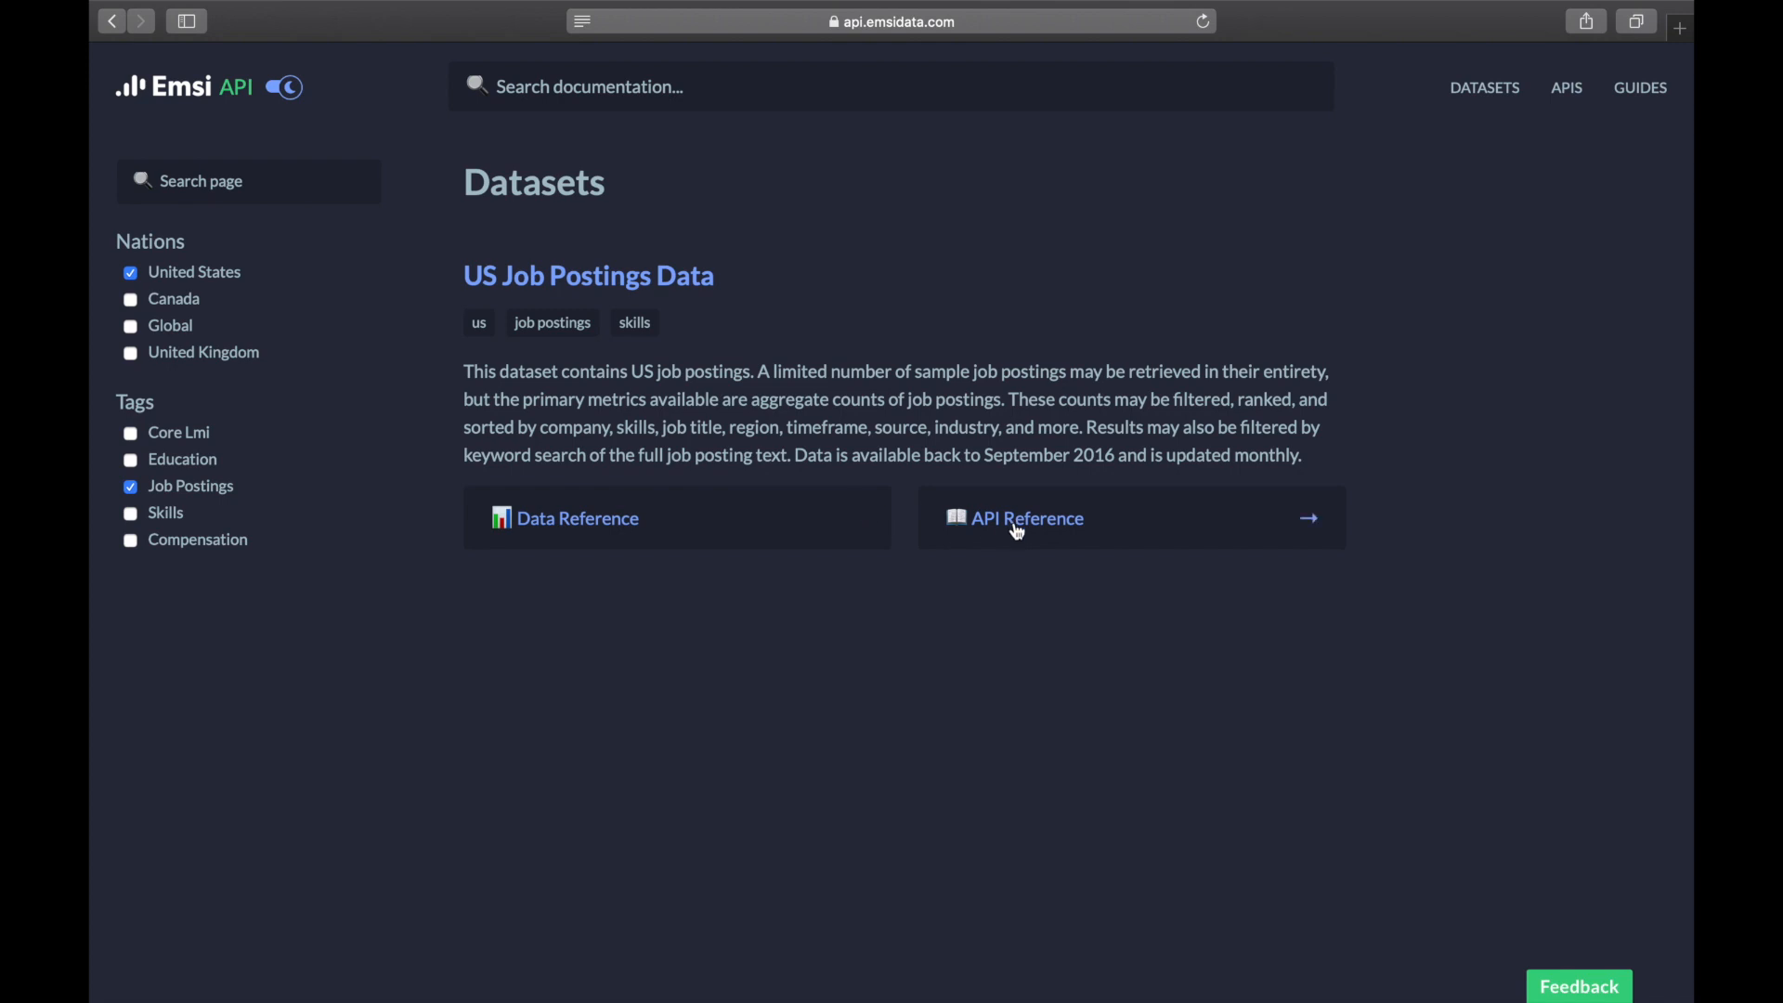
click(1026, 518)
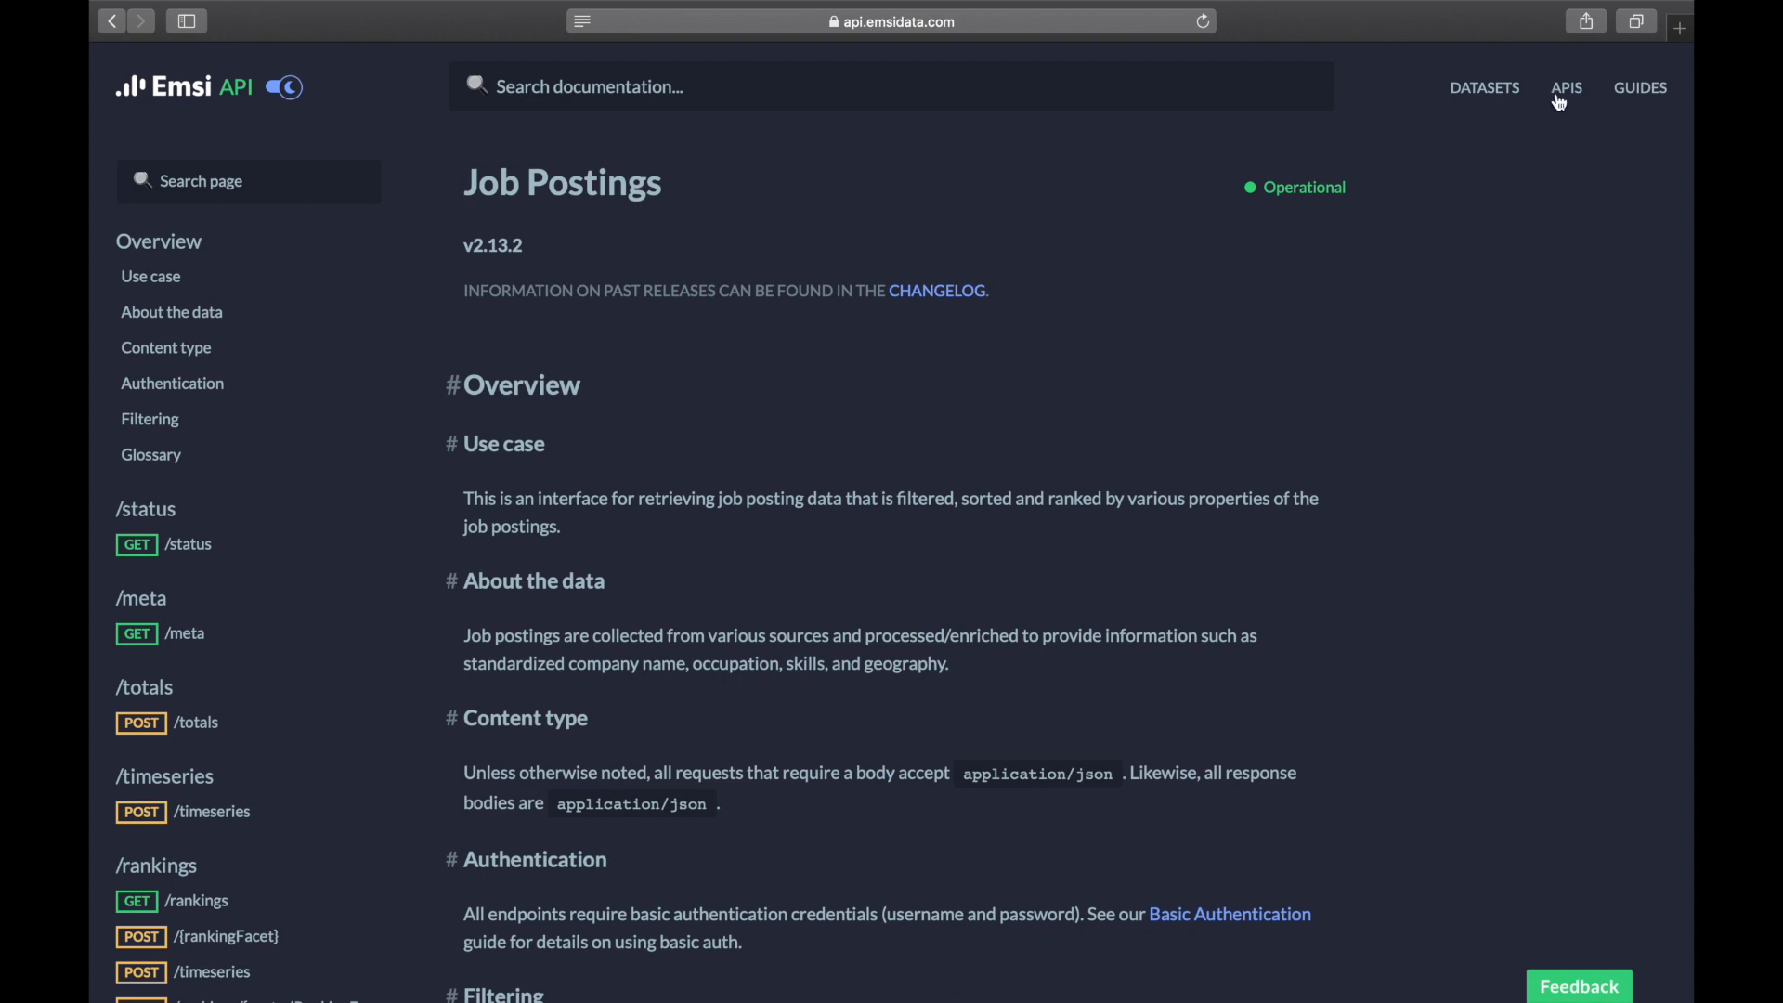
Show the APIs list, applying then clearing the United States filter so all APIs appear.
click(1567, 88)
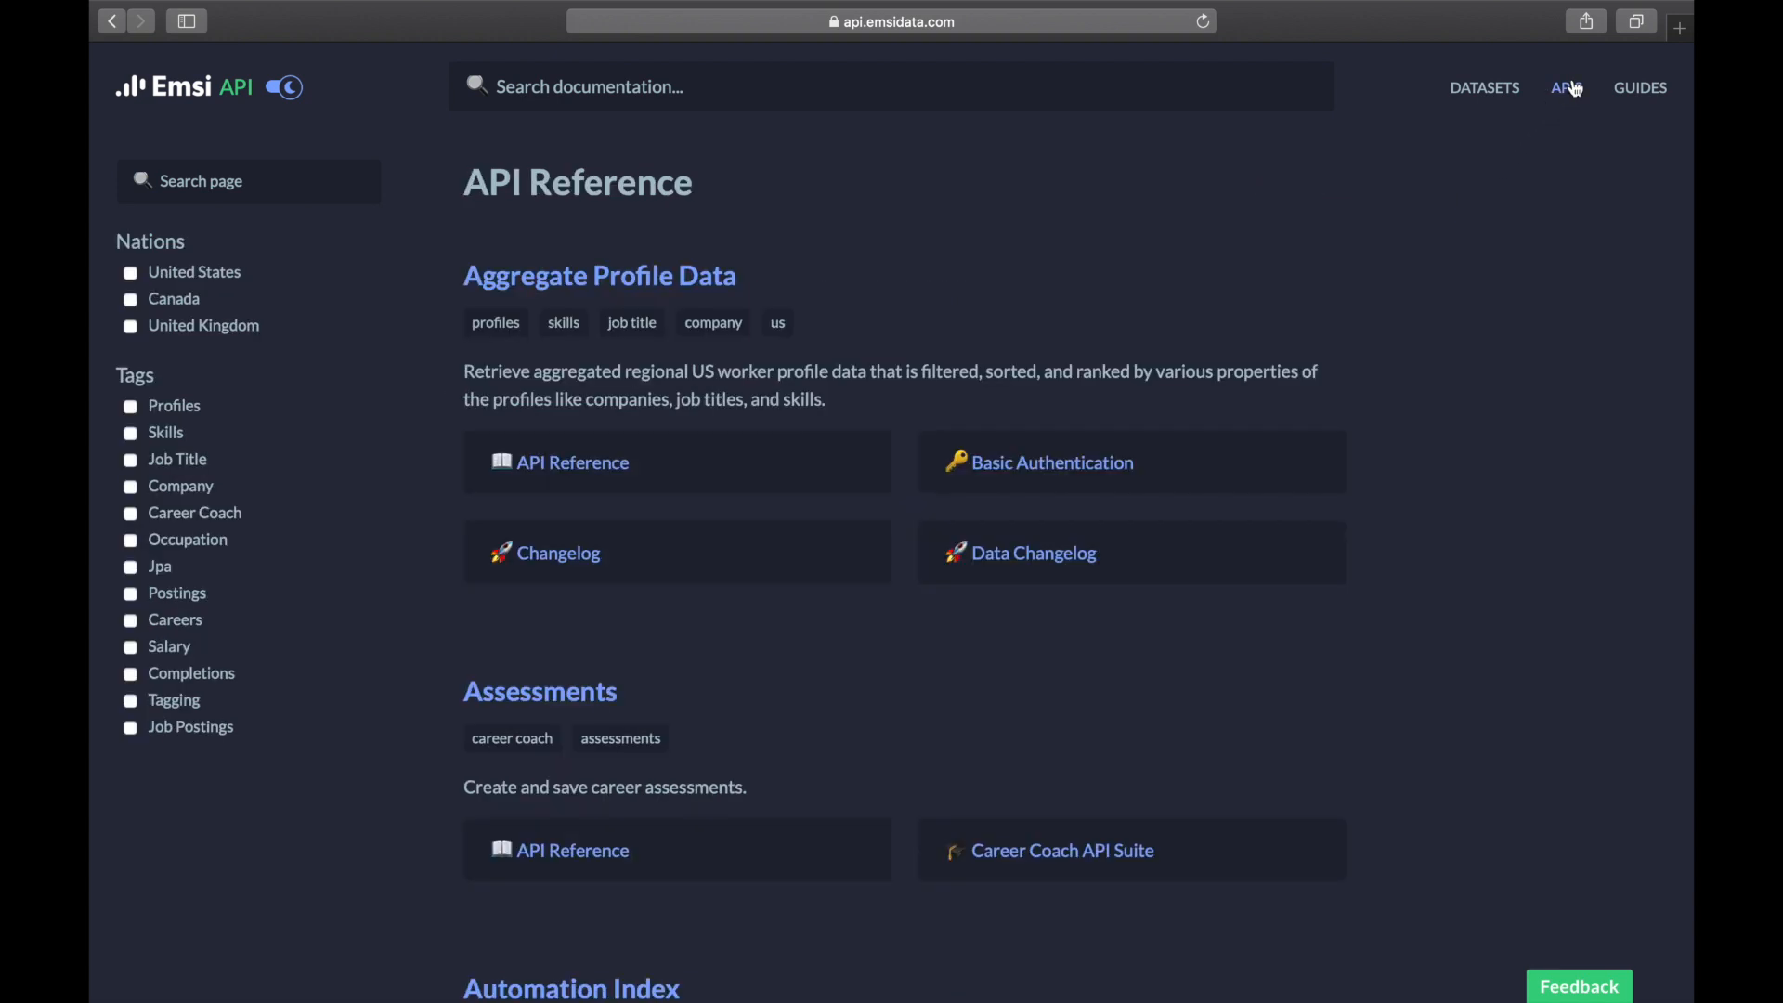
click(130, 273)
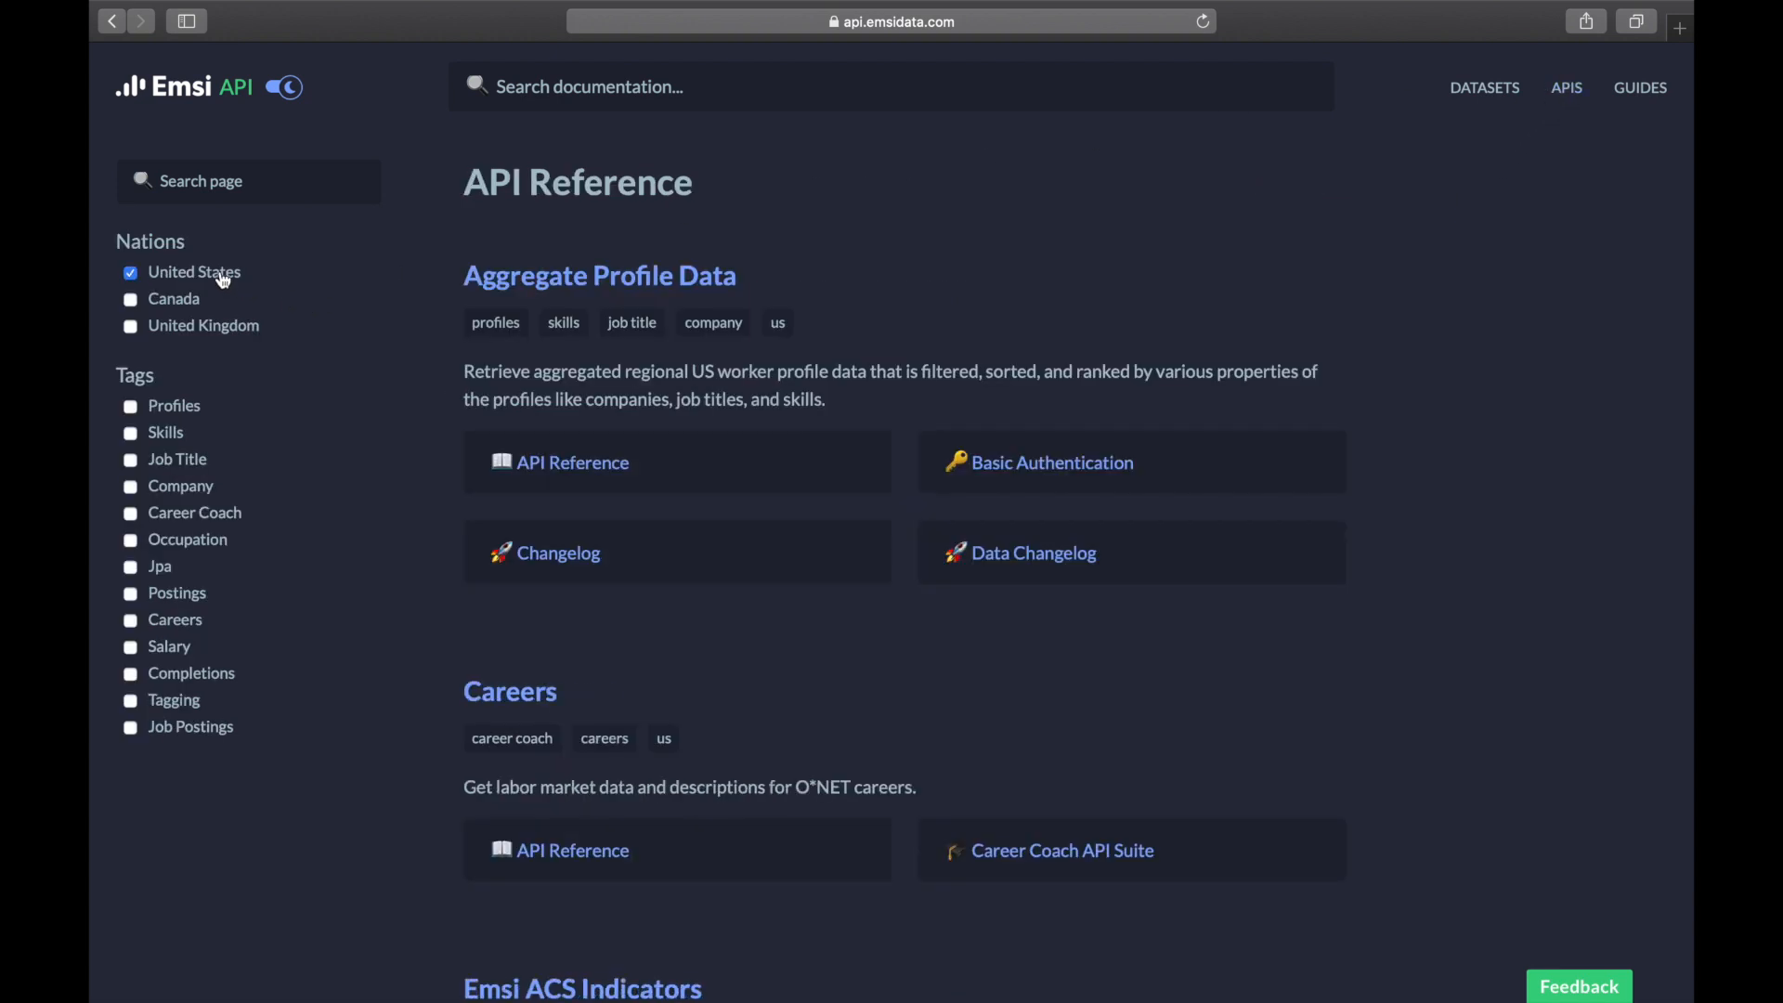
click(130, 460)
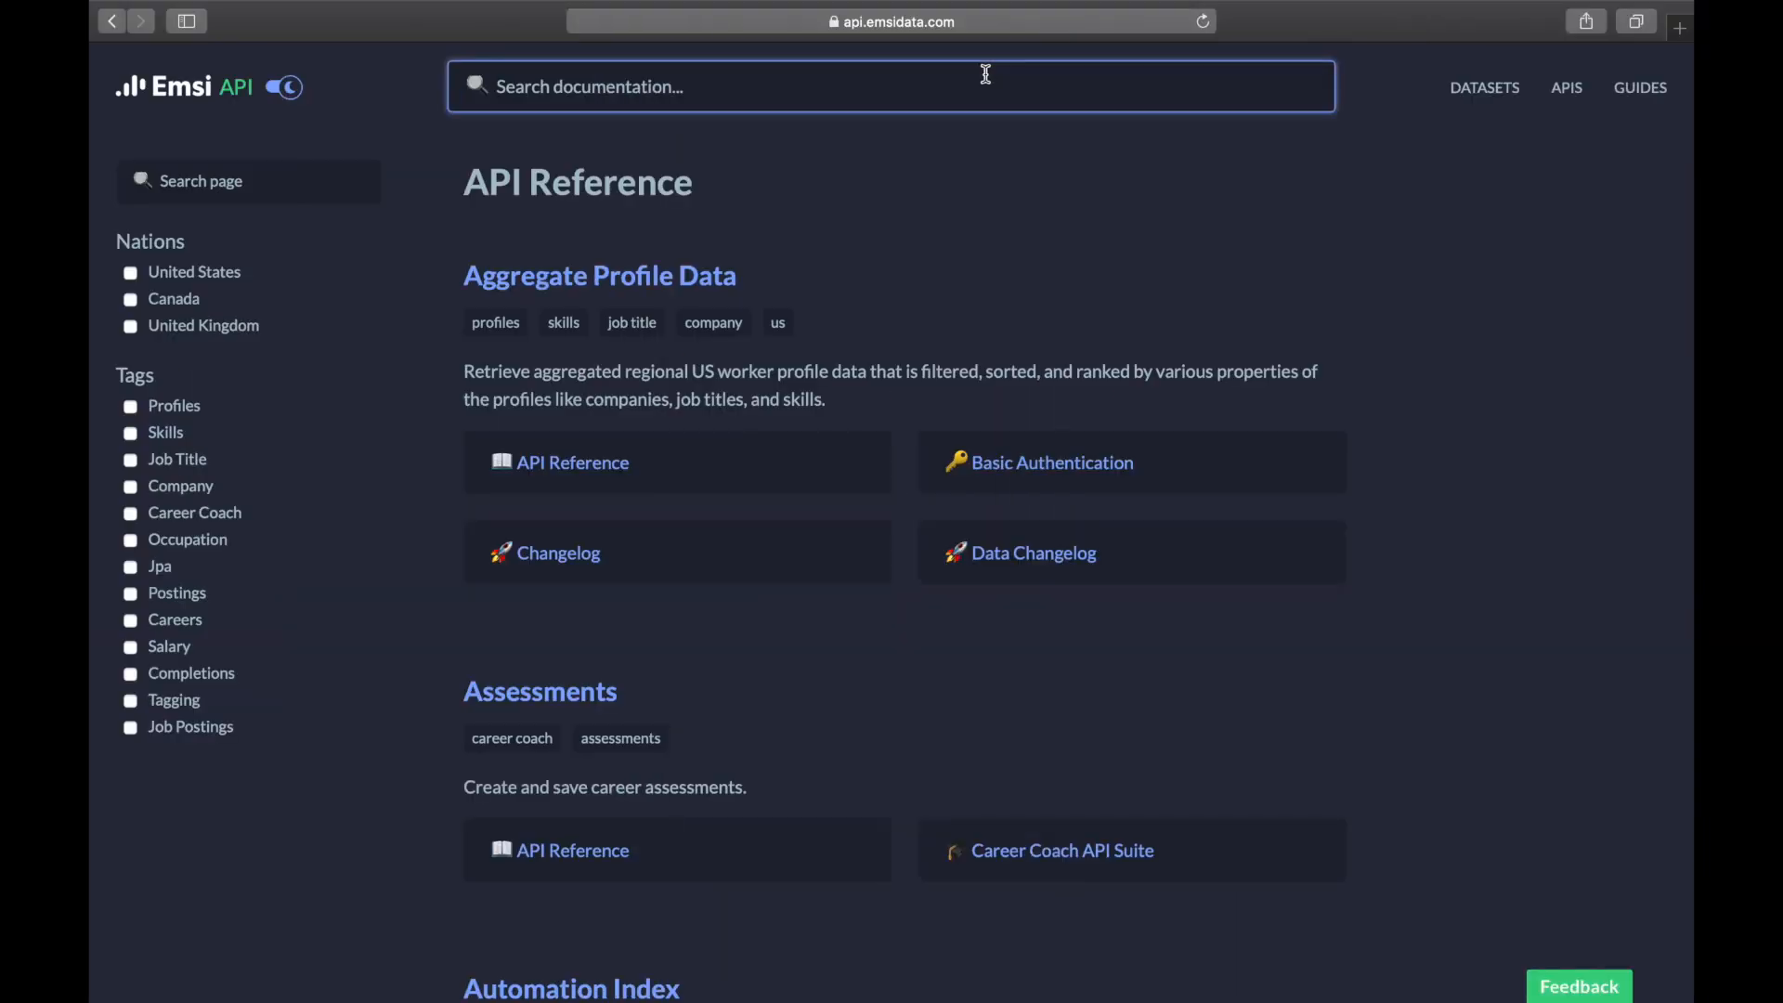
Search 'skills', open the Skills Classification API page and view its Python status code example.
text(skills)
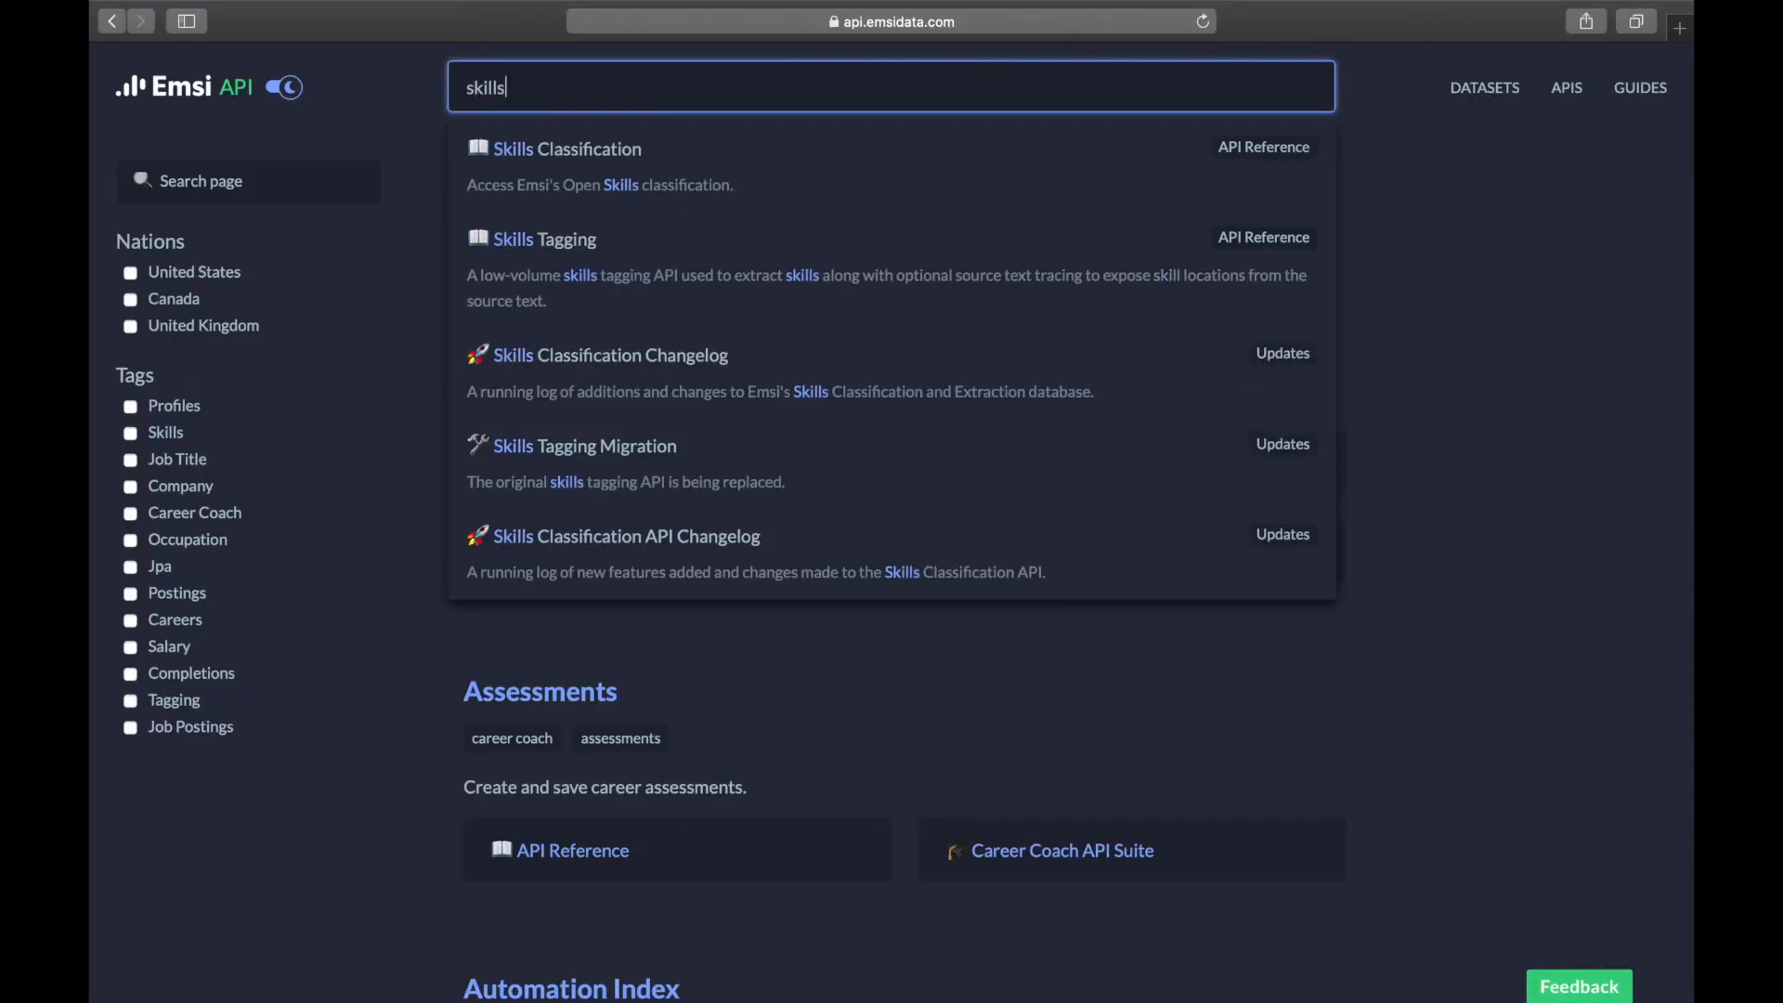
click(569, 149)
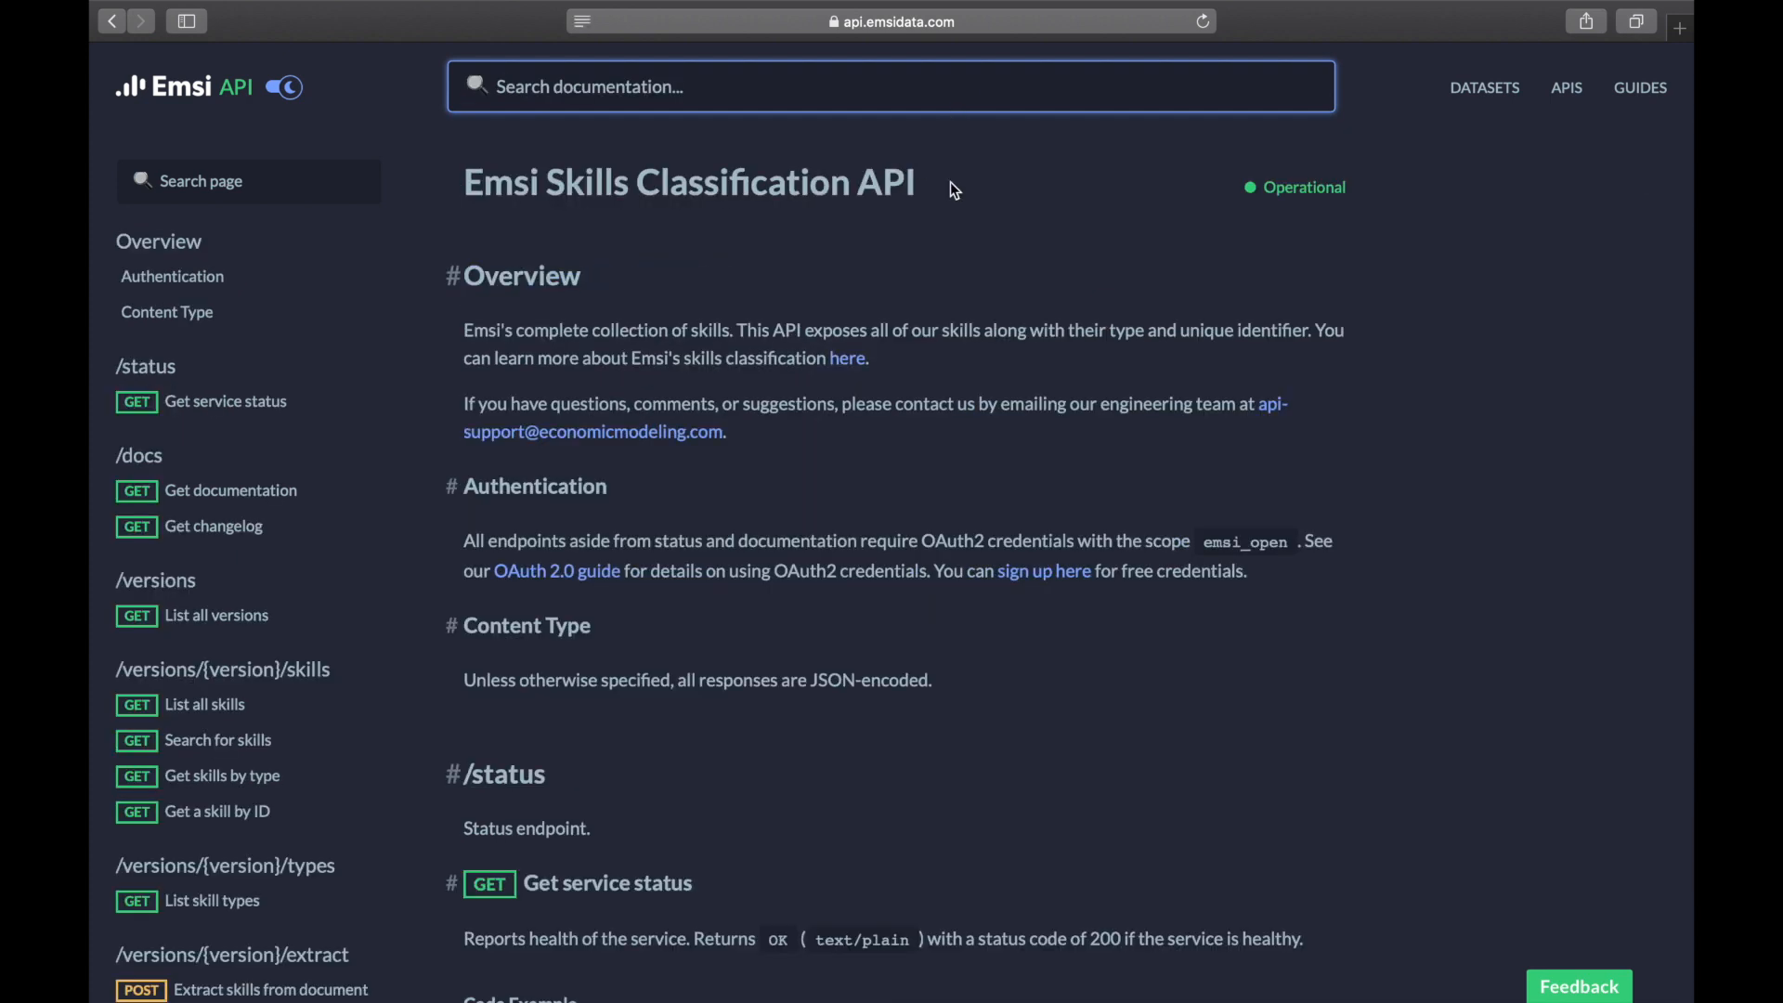
scroll(down, 3)
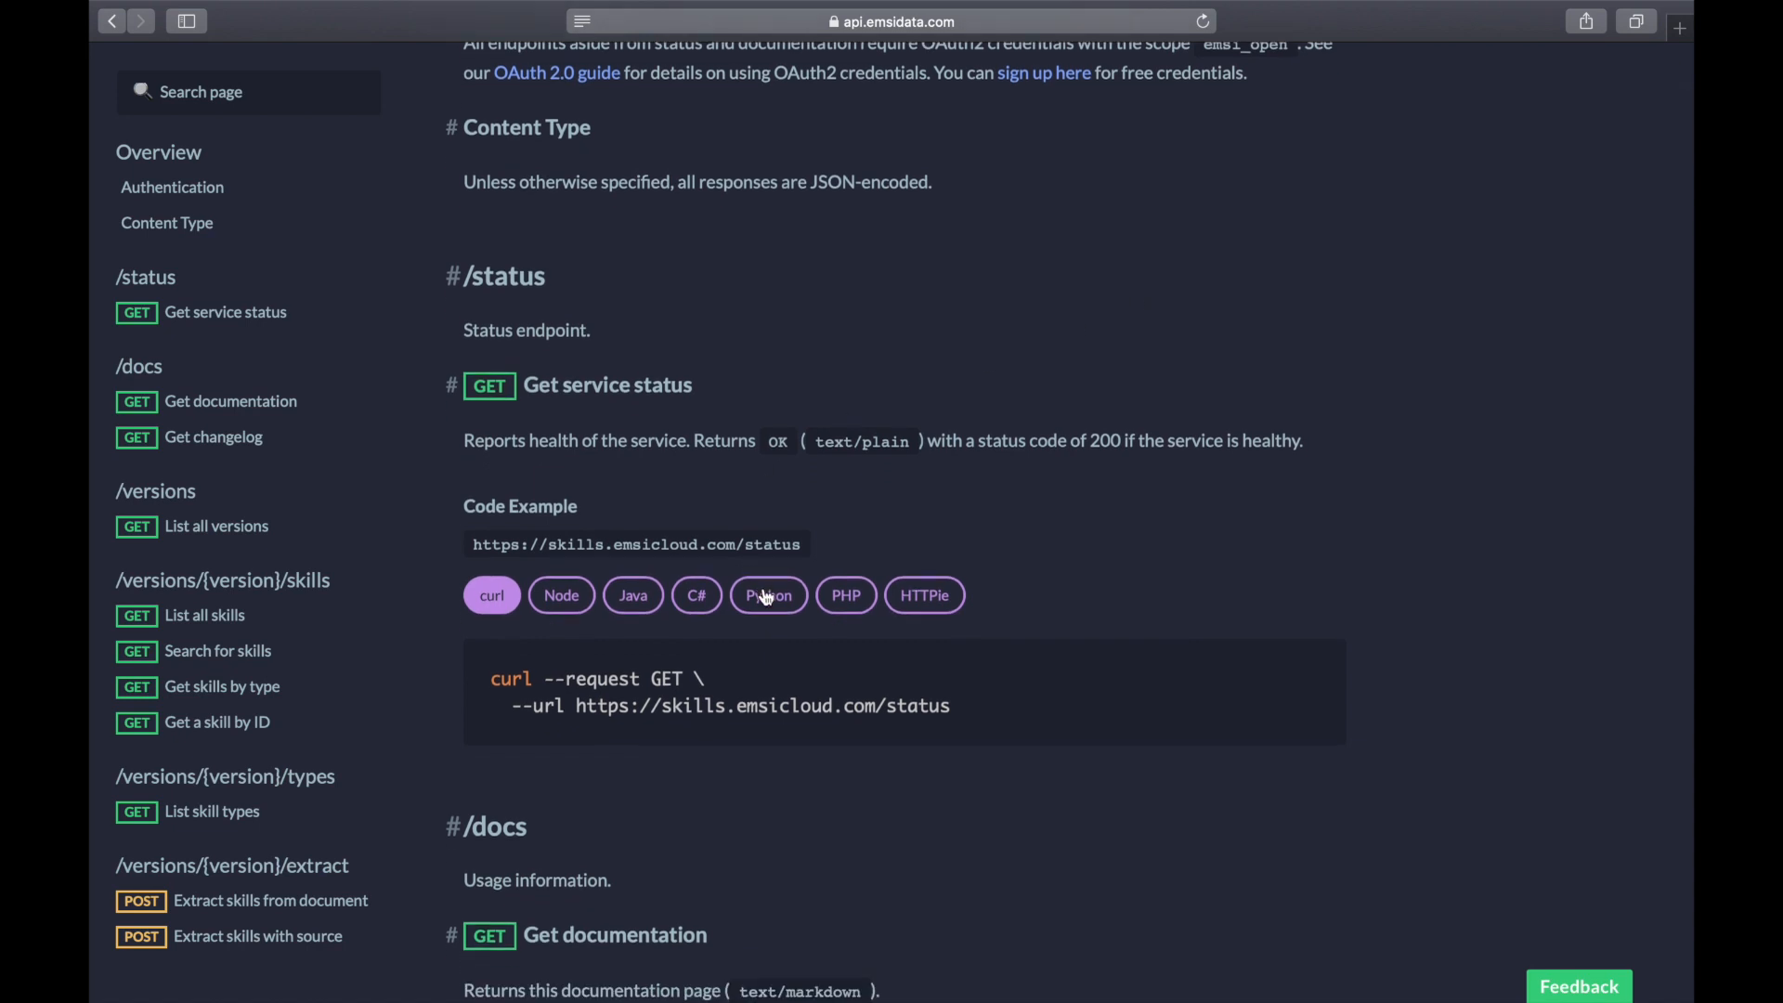
click(845, 595)
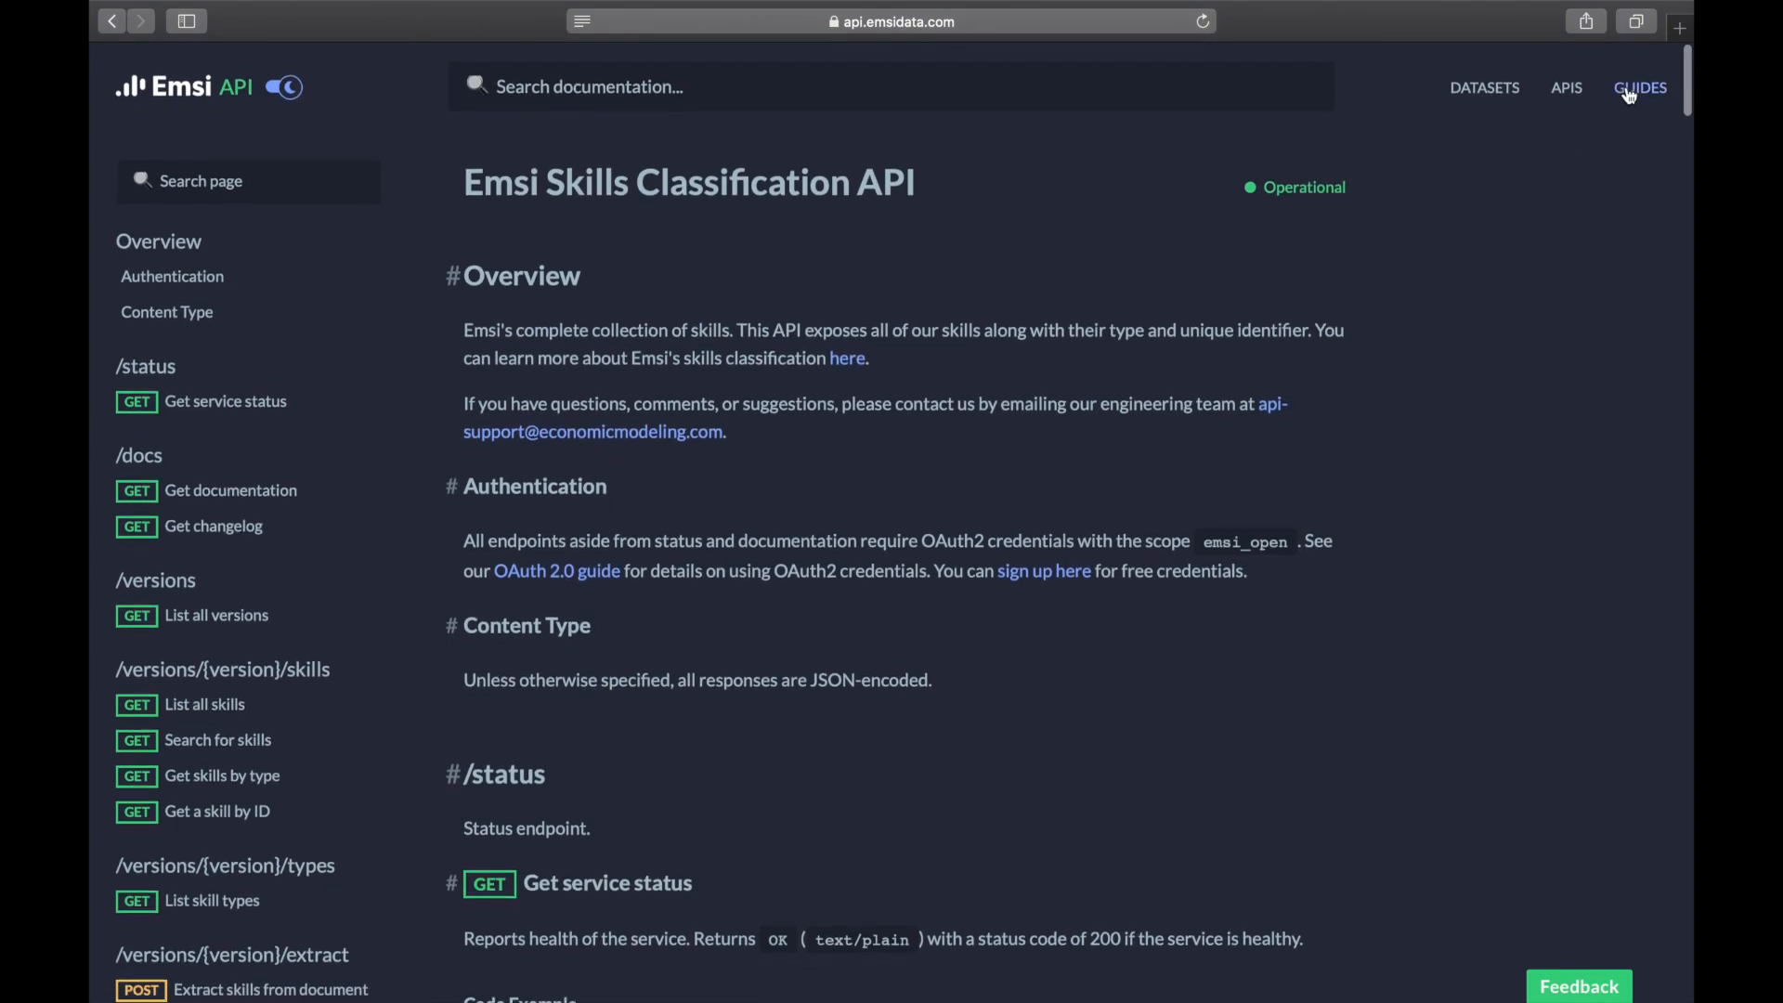
click(1640, 86)
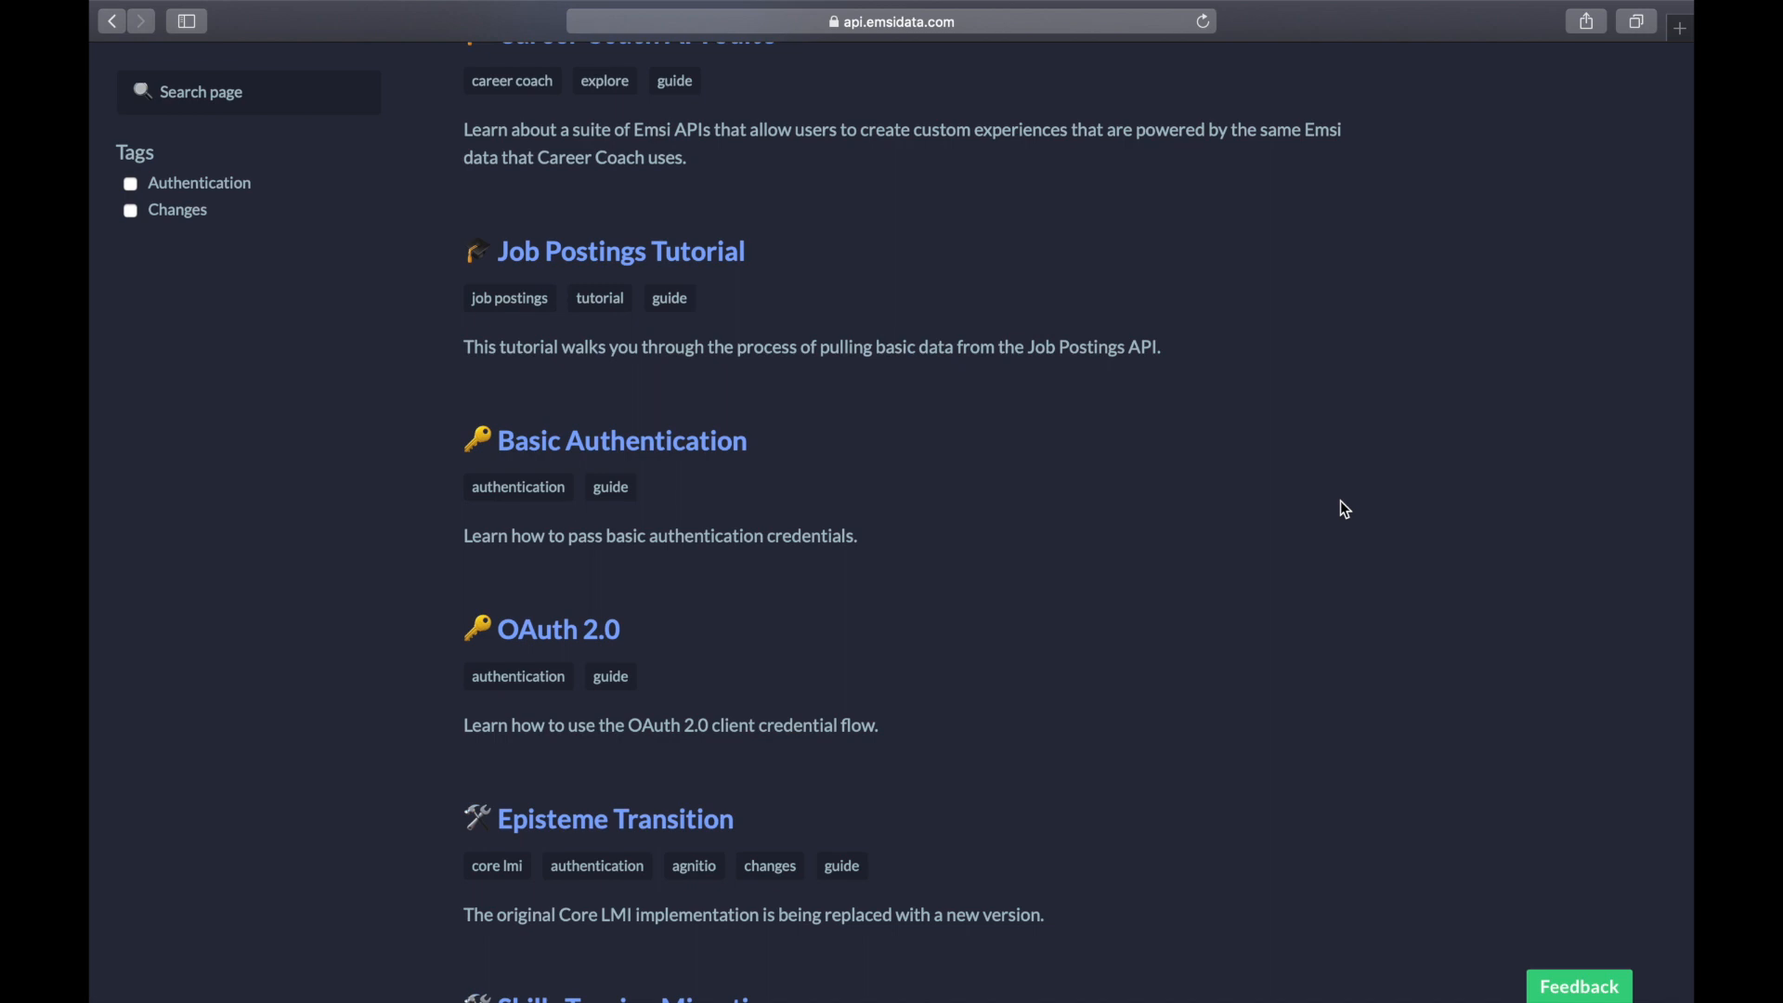
mouse_move(1469, 570)
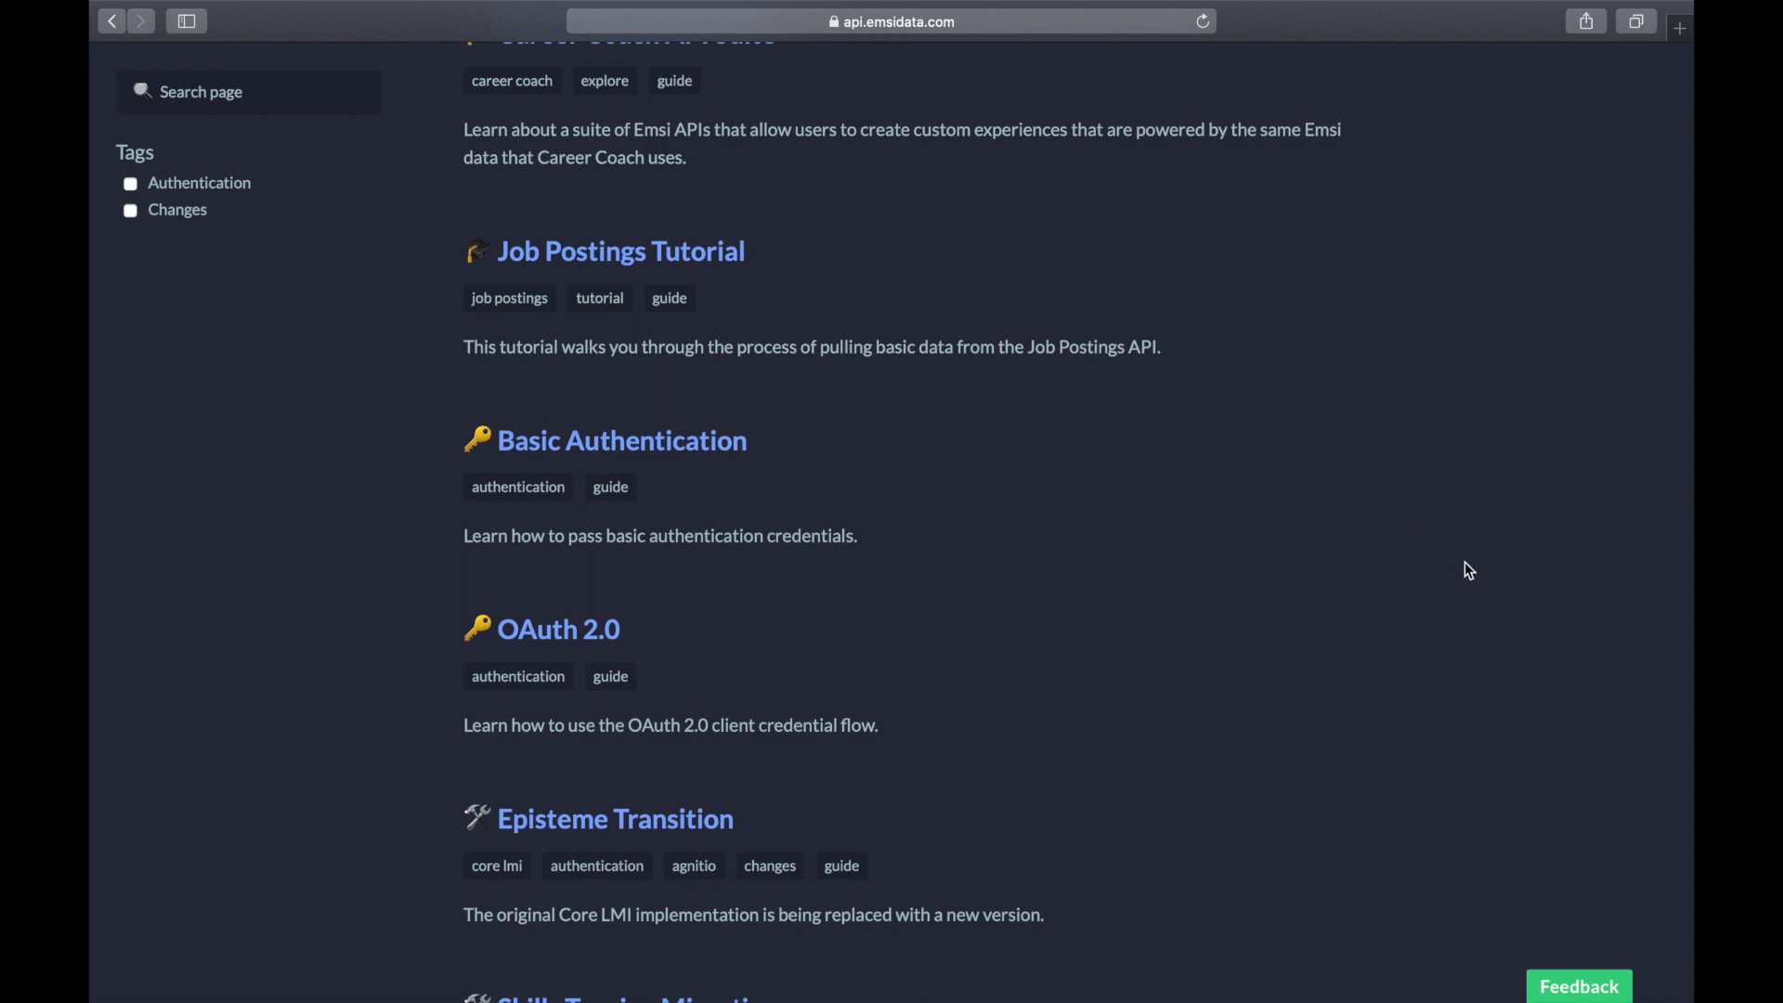
Bring up the feedback panel with the green Feedback button over the Guides list.
click(1579, 986)
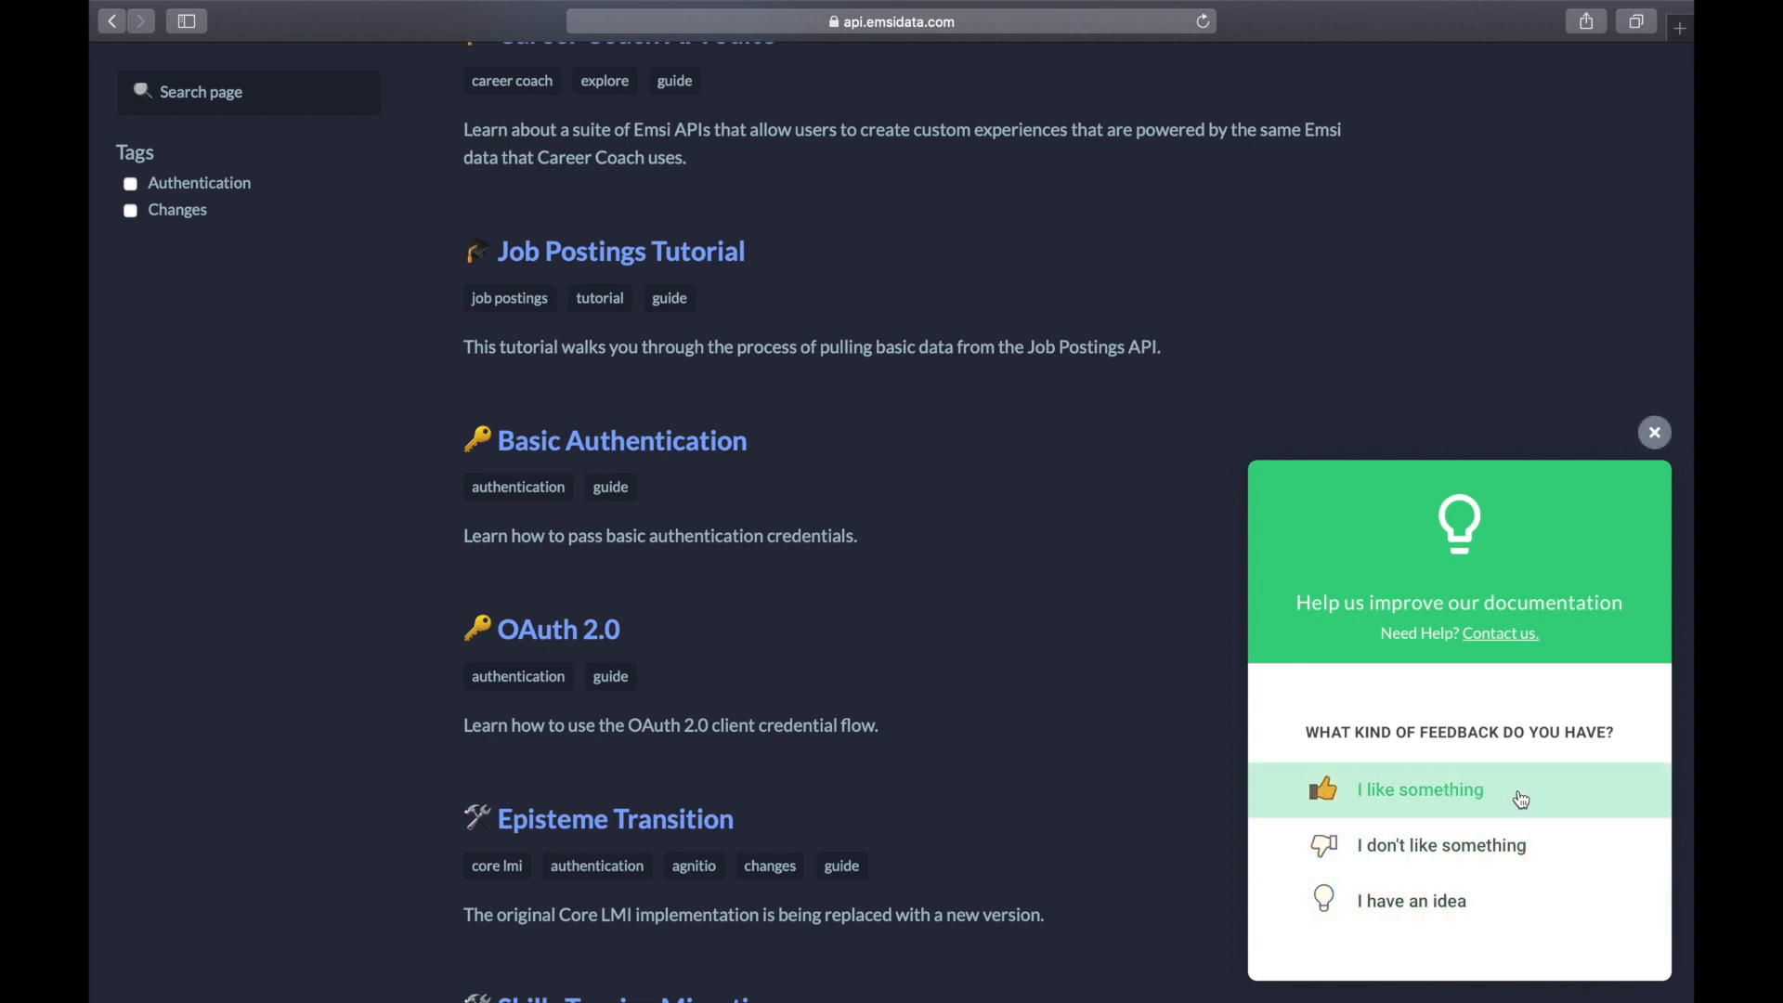
mouse_move(1410, 901)
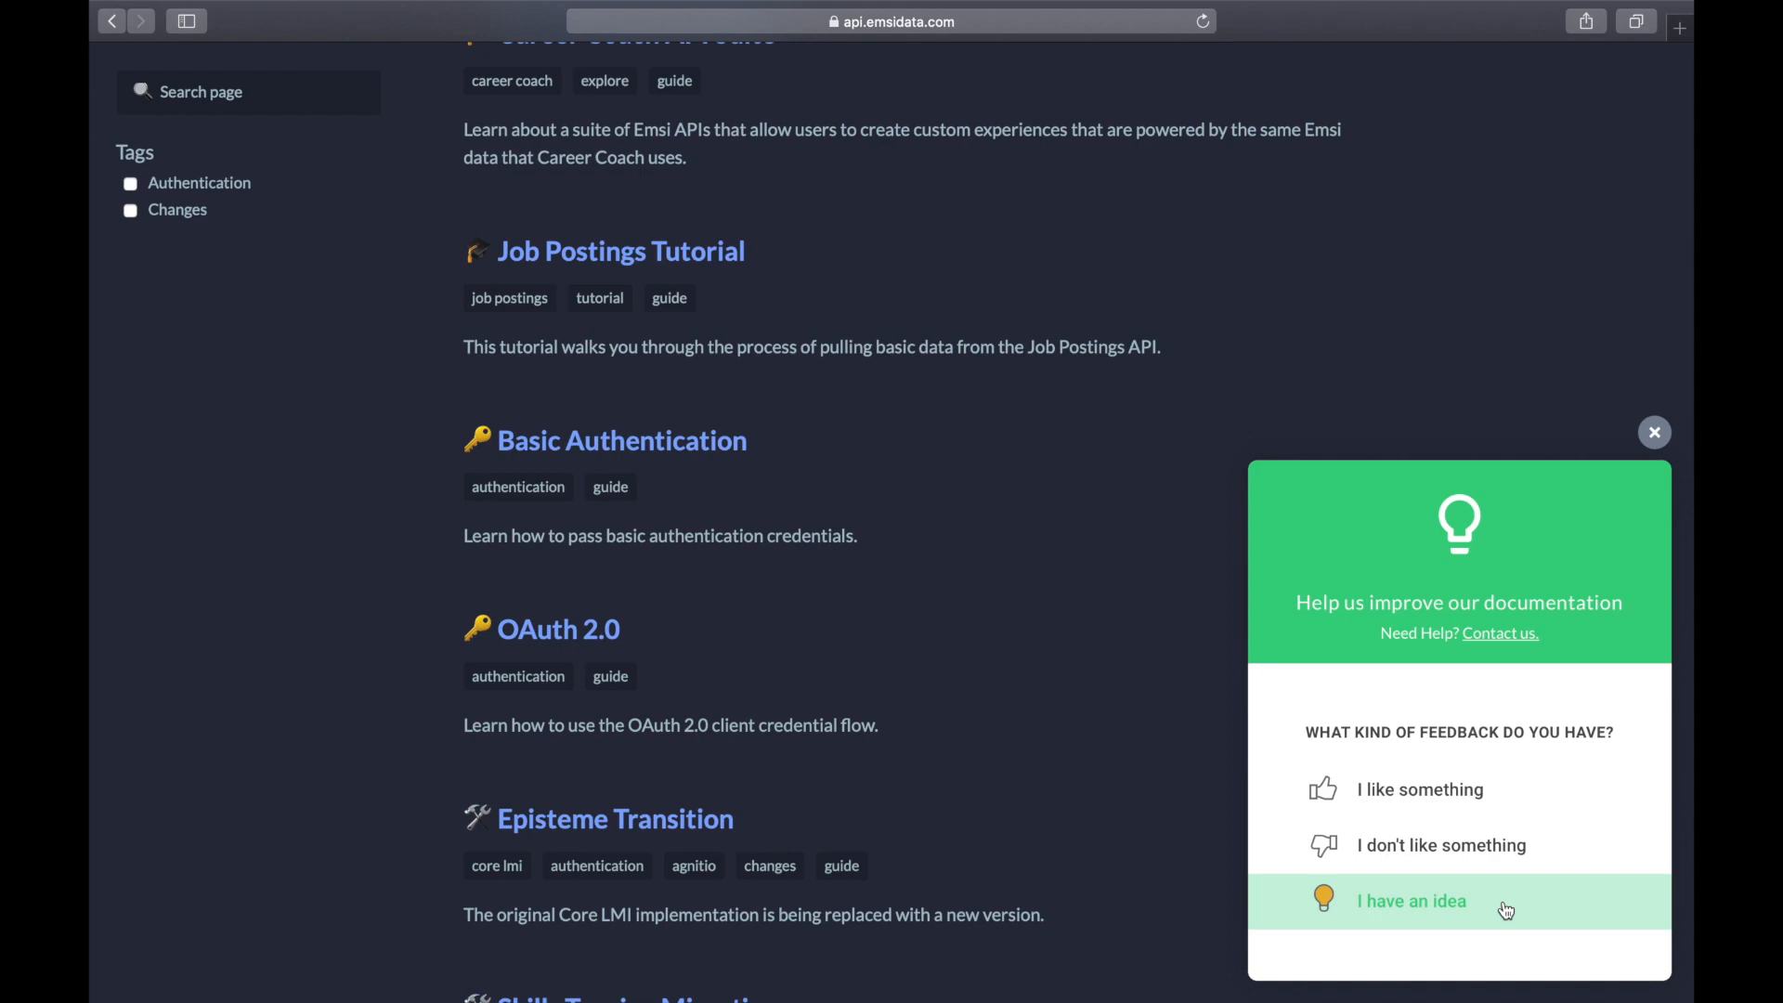
mouse_move(1611, 465)
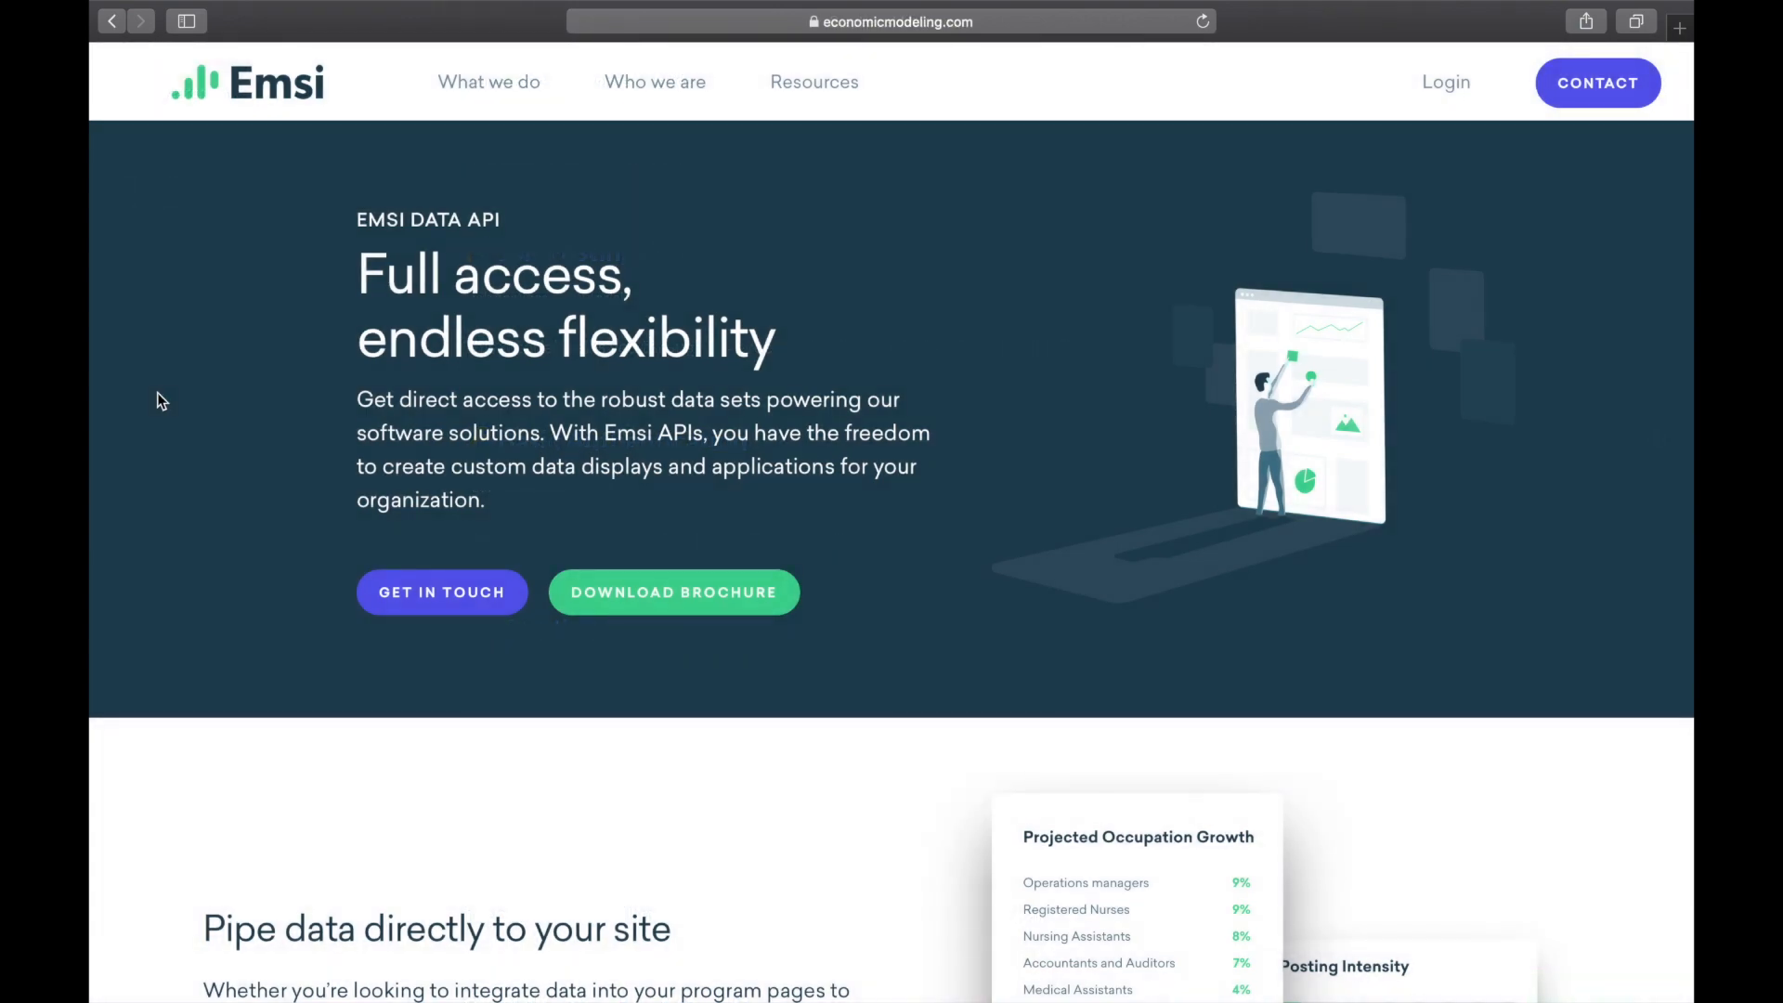
Scroll to the Developer-friendly section and follow 'Explore the Documentation'.
scroll(down, 3)
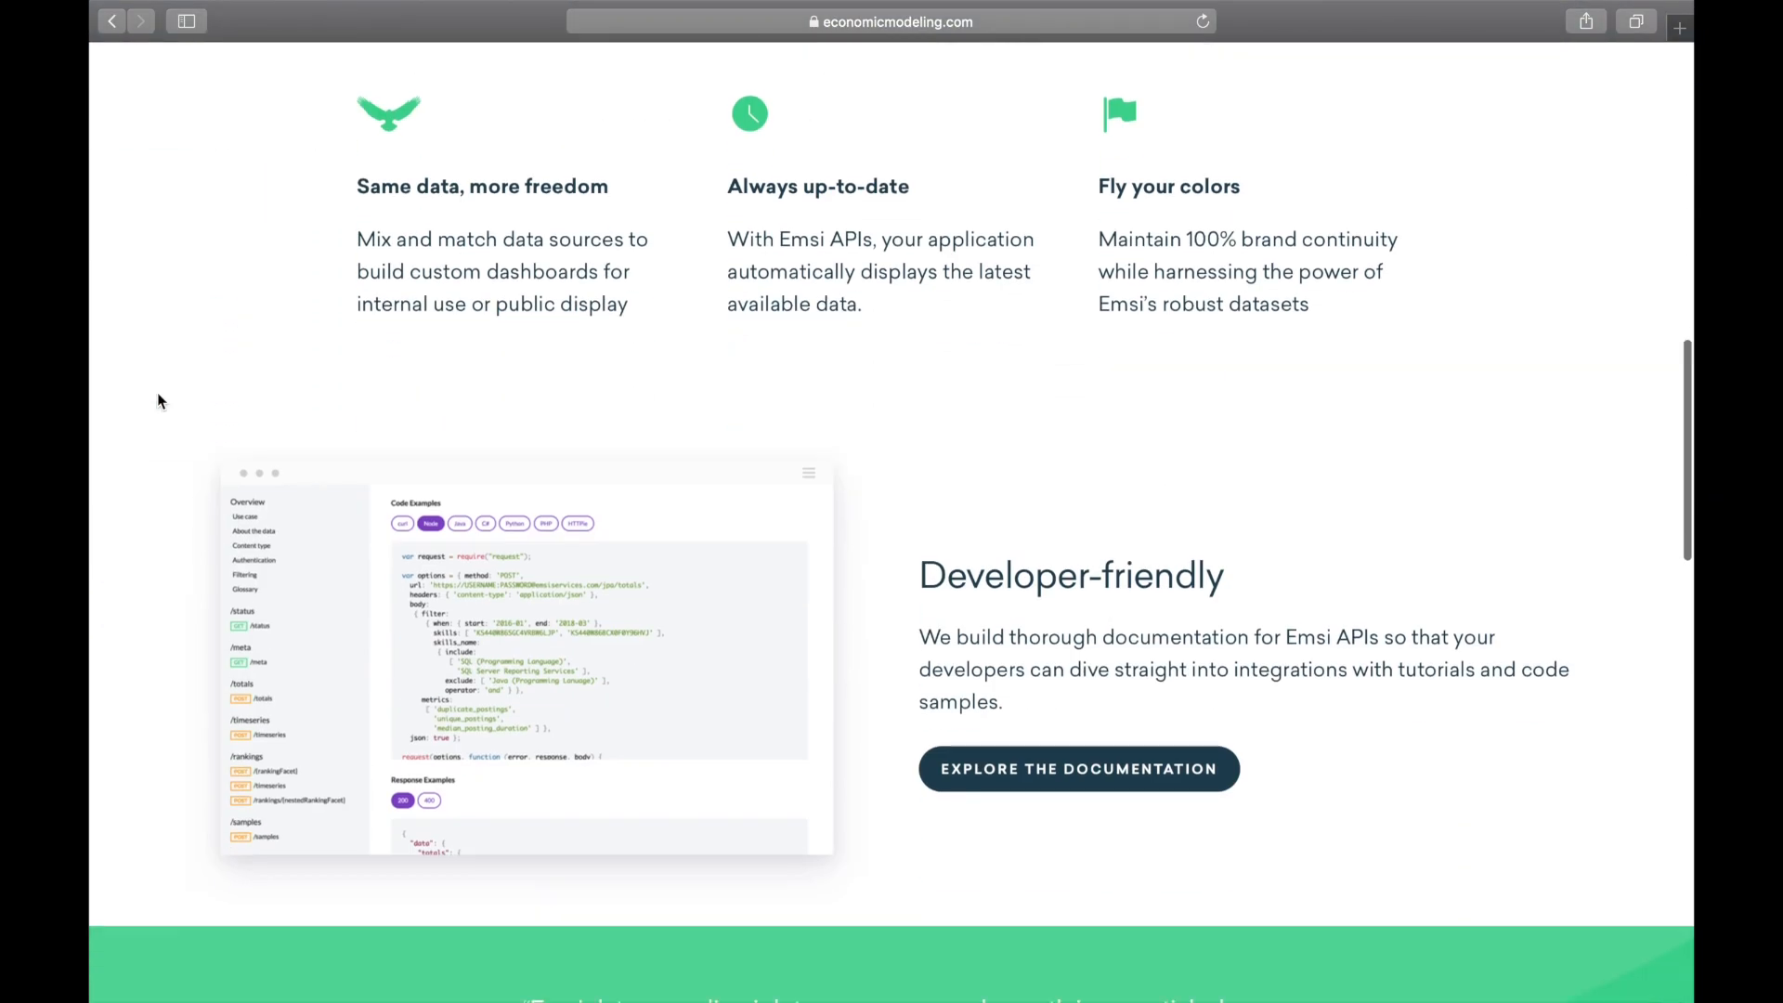
scroll(down, 3)
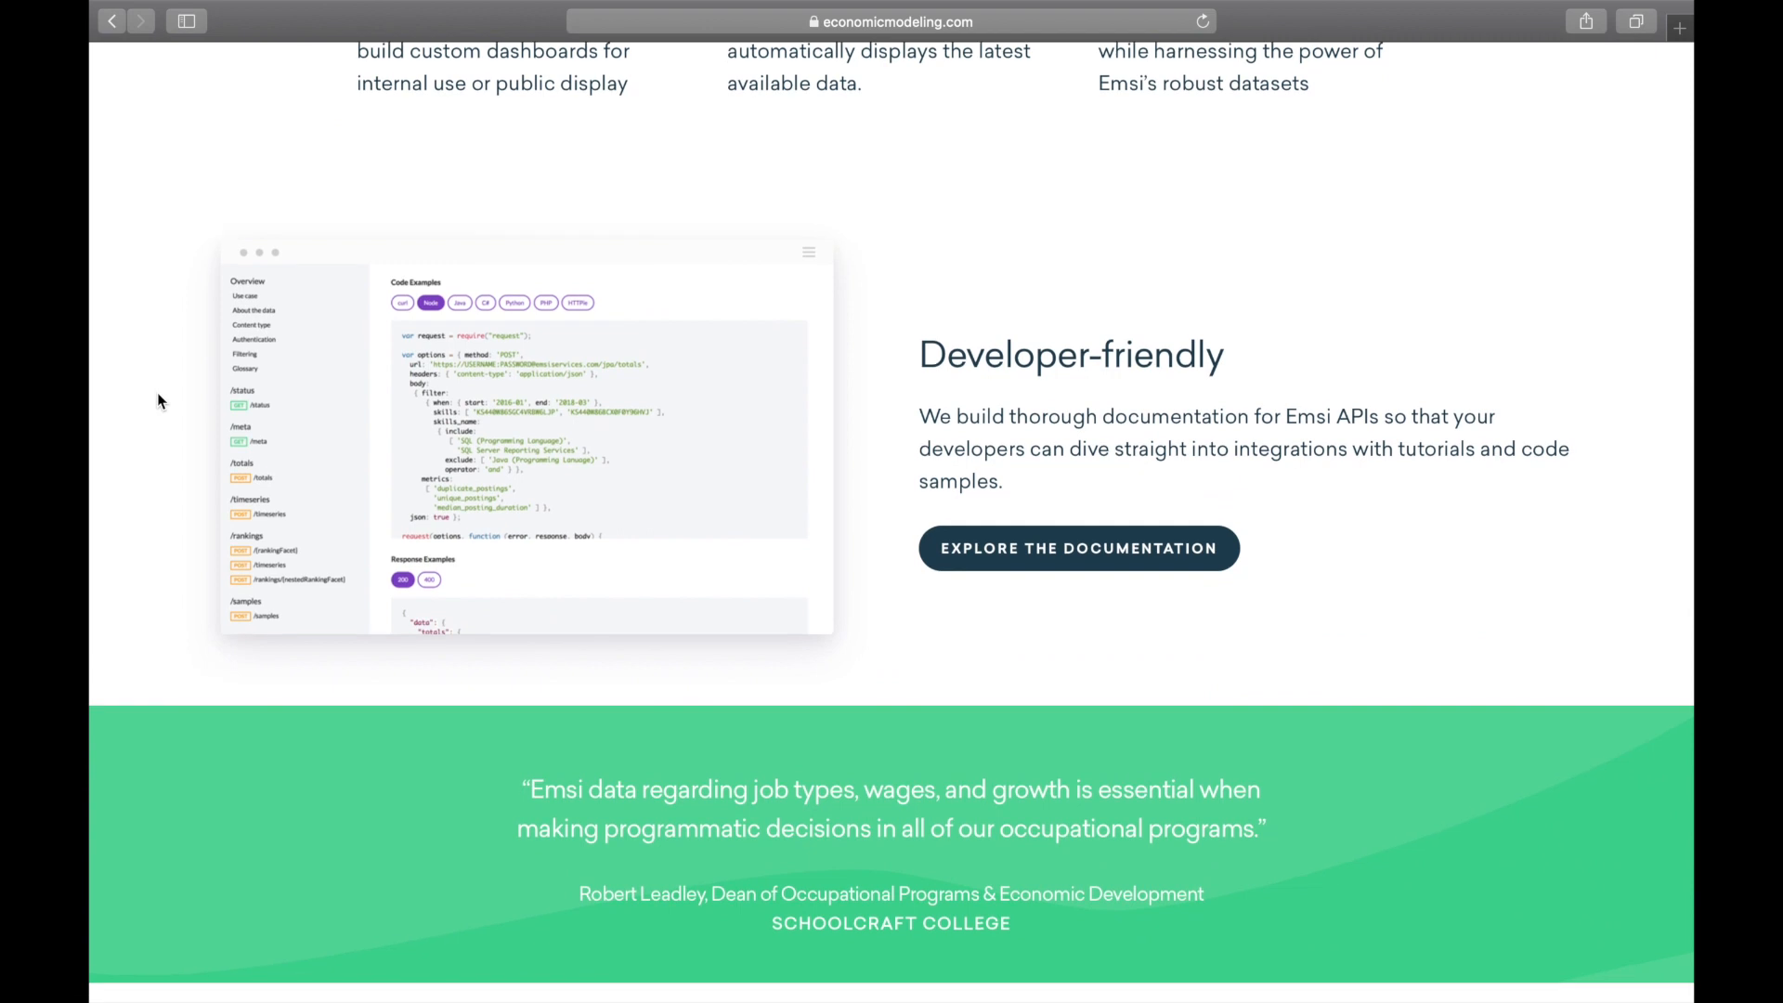
mouse_move(1032, 563)
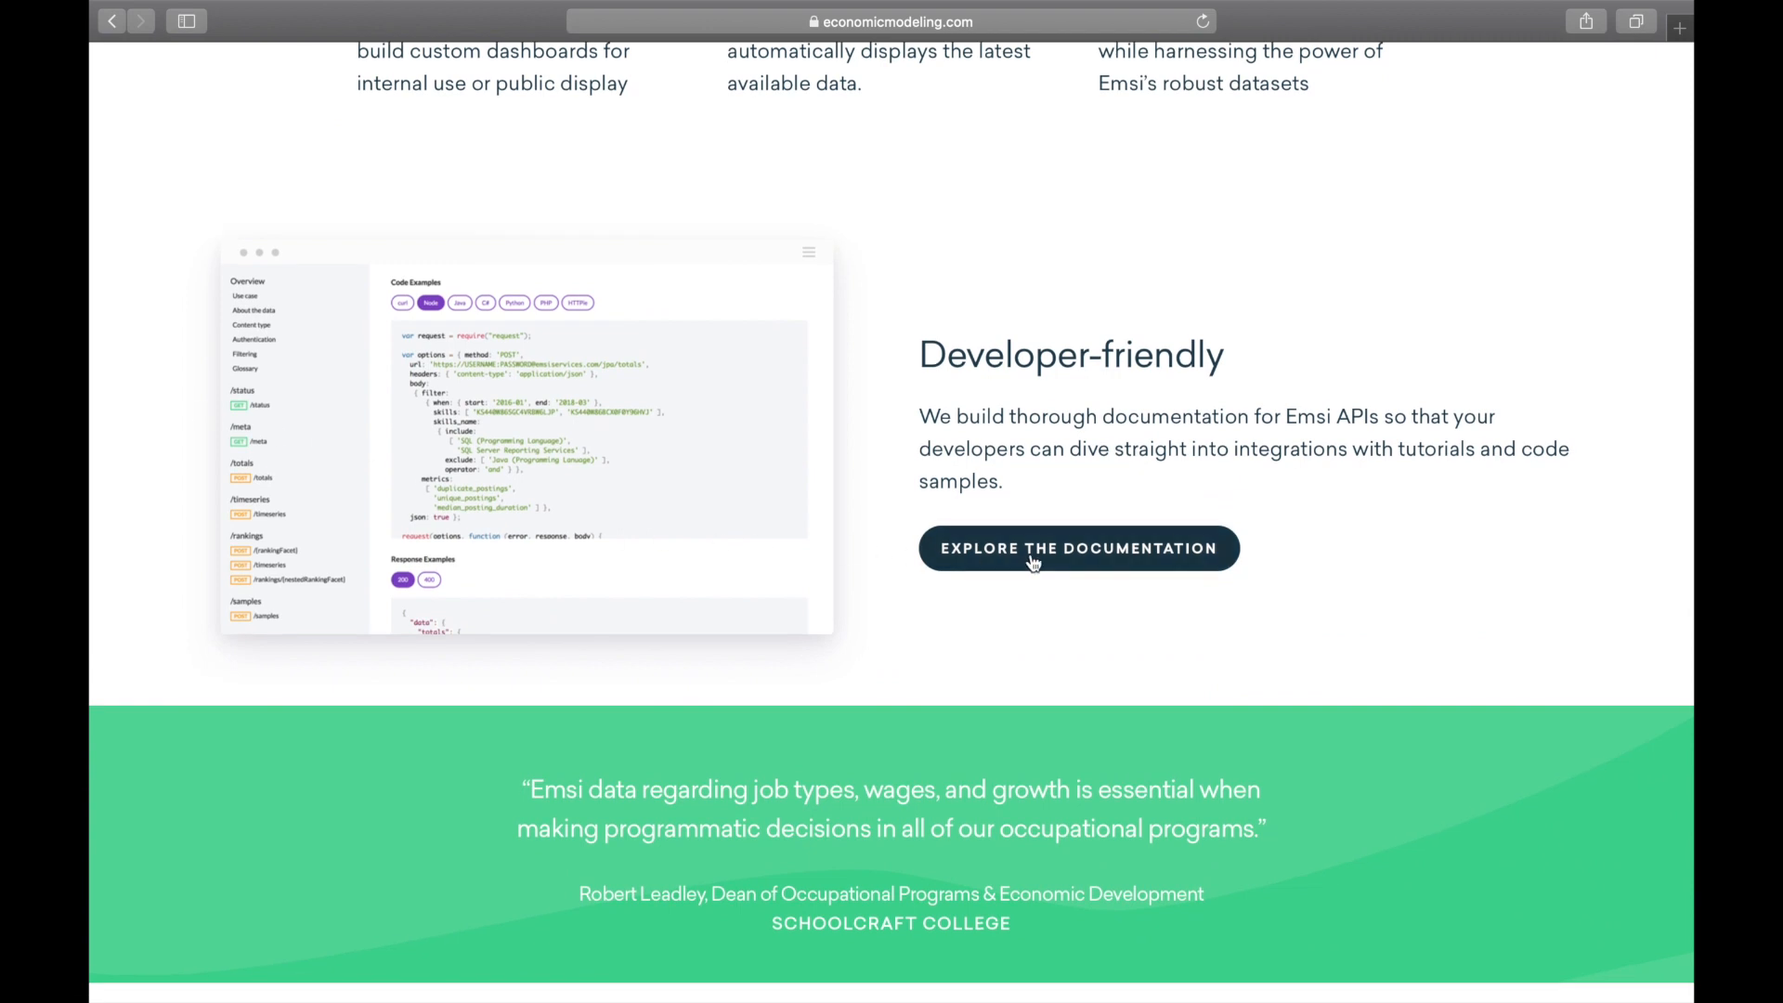
click(1077, 548)
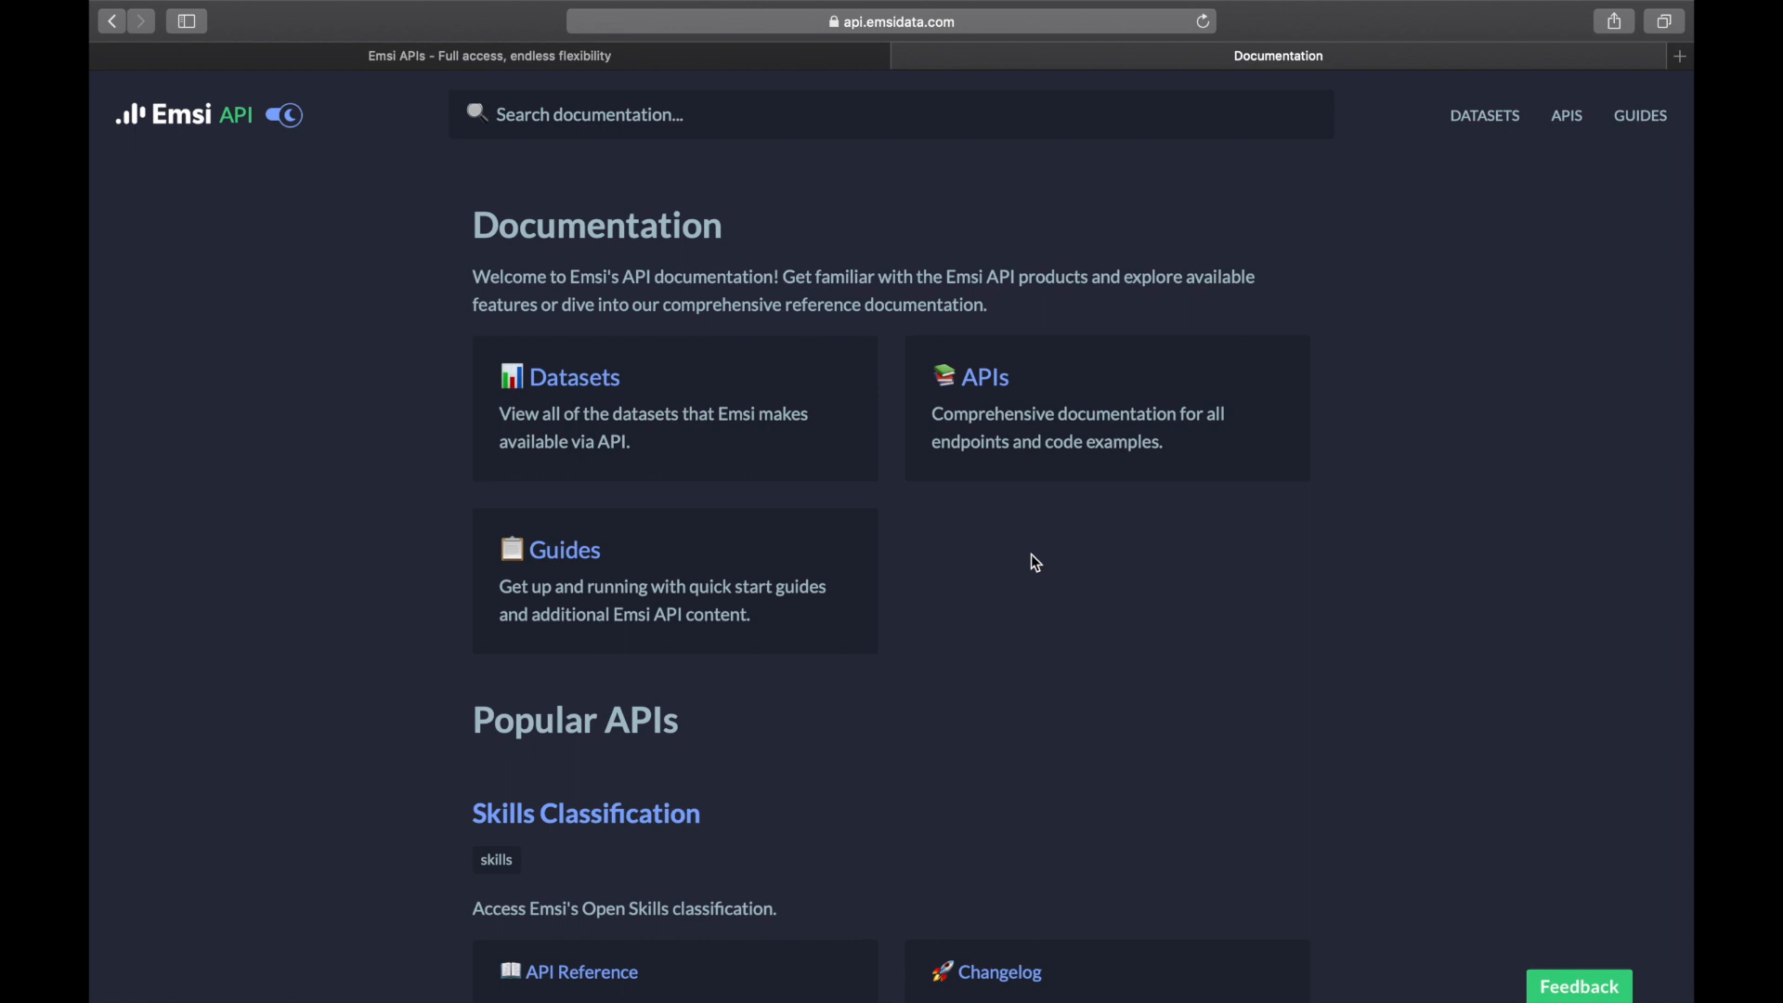